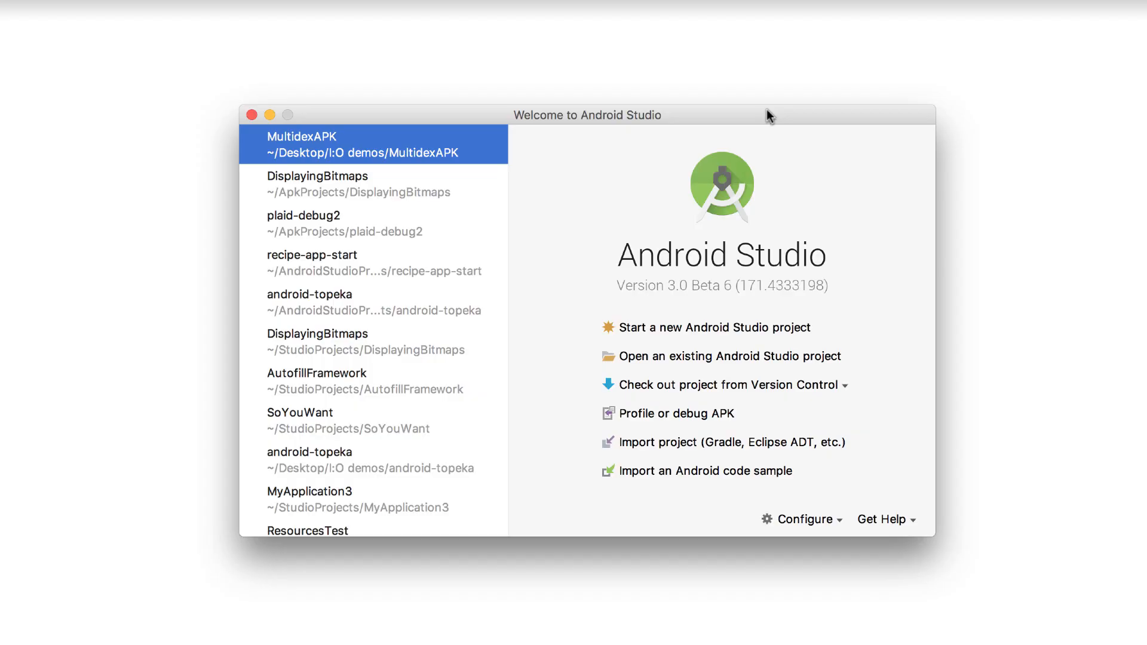
Create a new Kotlin-enabled Phone and Tablet project targeting API 24
{"action": "left_click", "coordinate": [715, 327]}
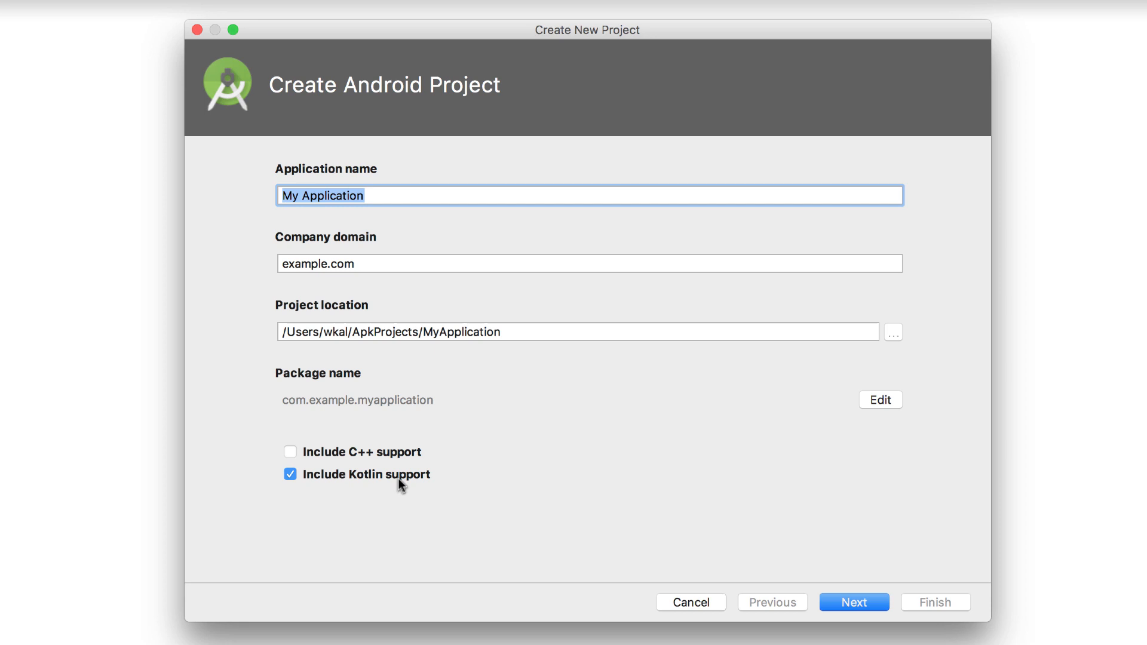
{"action": "left_click", "coordinate": [853, 602]}
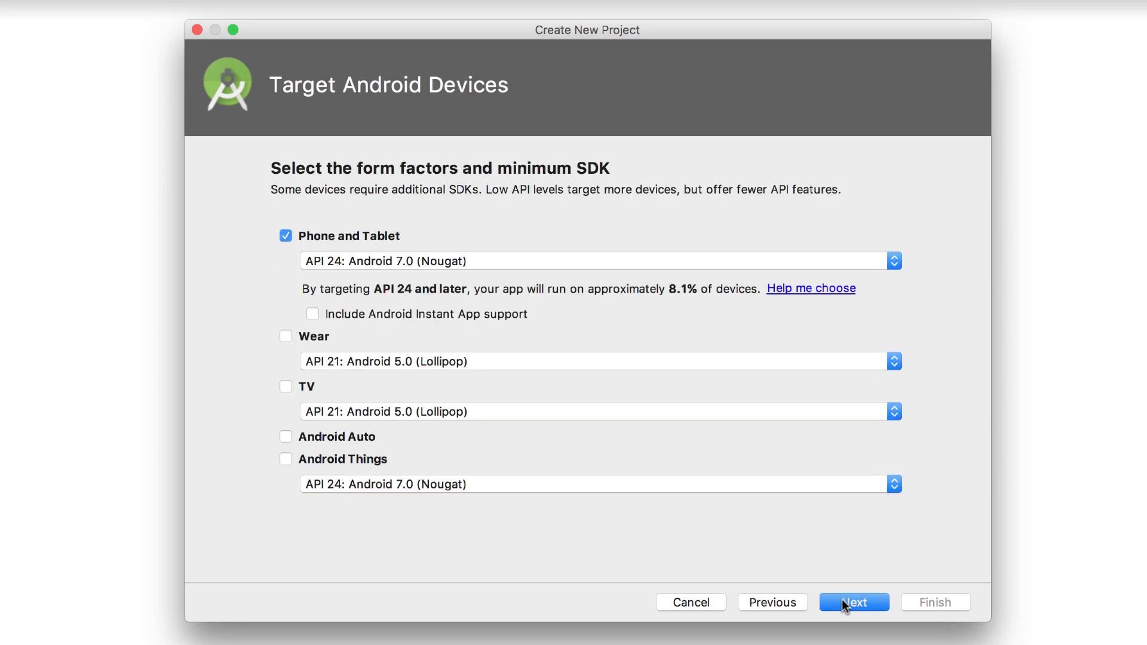
{"action": "left_click", "coordinate": [853, 603]}
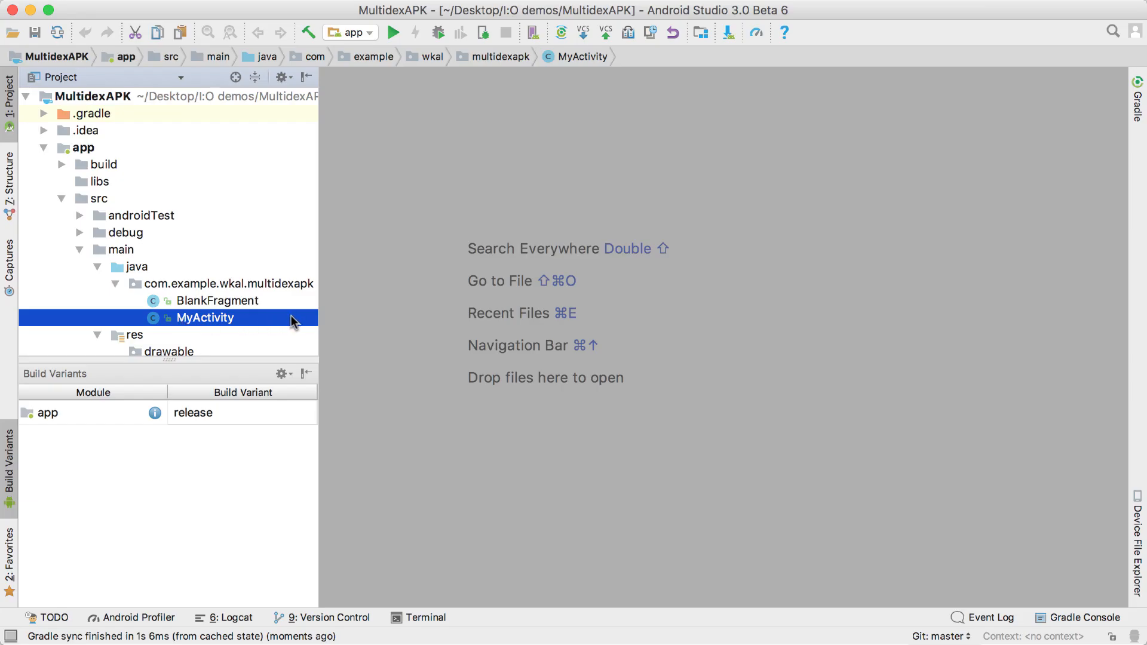
Convert MyActivity to Kotlin and open the BlankFragment class
{"action": "right_click", "coordinate": [205, 317]}
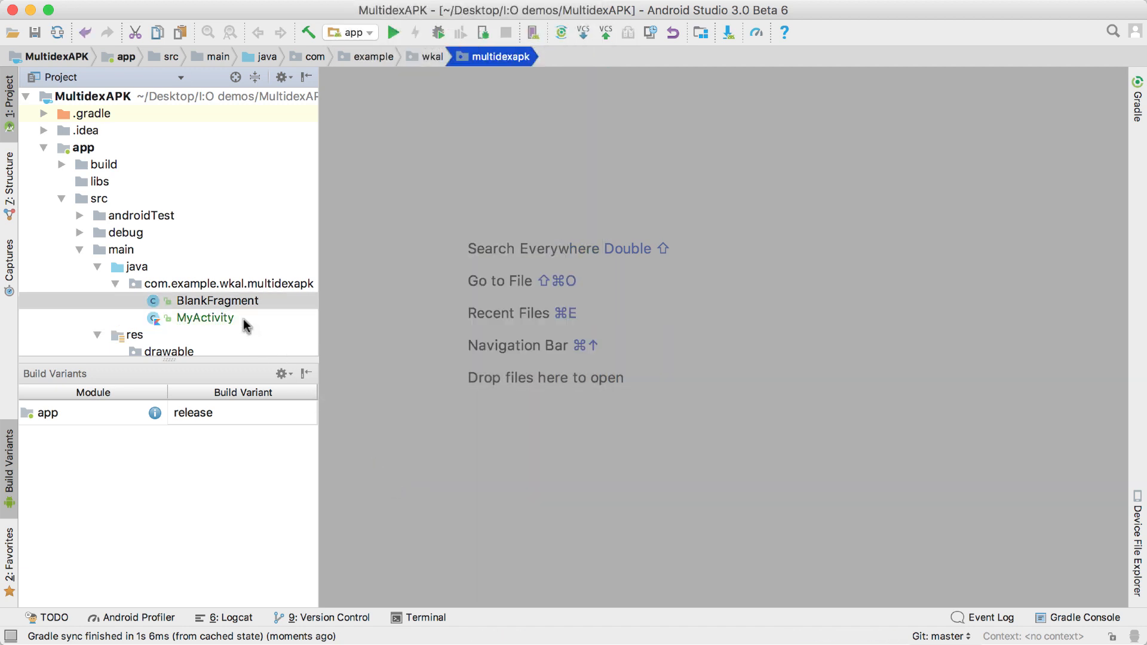
{"action": "double_click", "coordinate": [205, 317]}
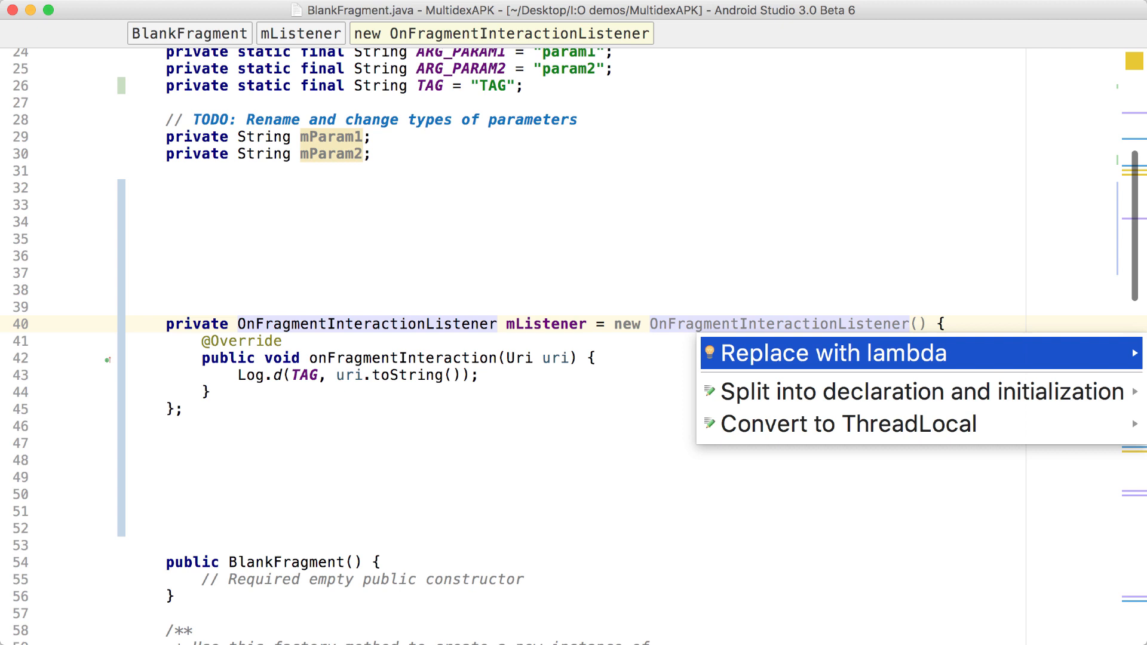
Apply Replace with lambda to the anonymous OnFragmentInteractionListener
{"action": "left_click", "coordinate": [834, 353]}
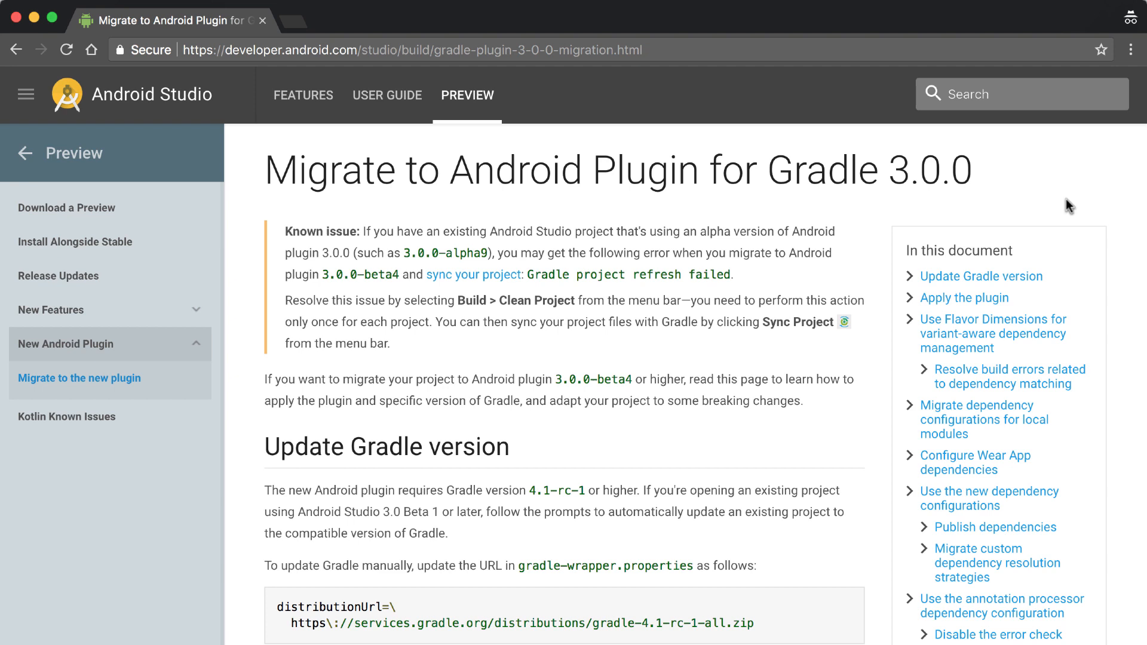
Scroll the Gradle 3.0.0 migration guide down to the Apply the plugin section
{"action": "scroll", "scroll_direction": "down", "scroll_amount": 3}
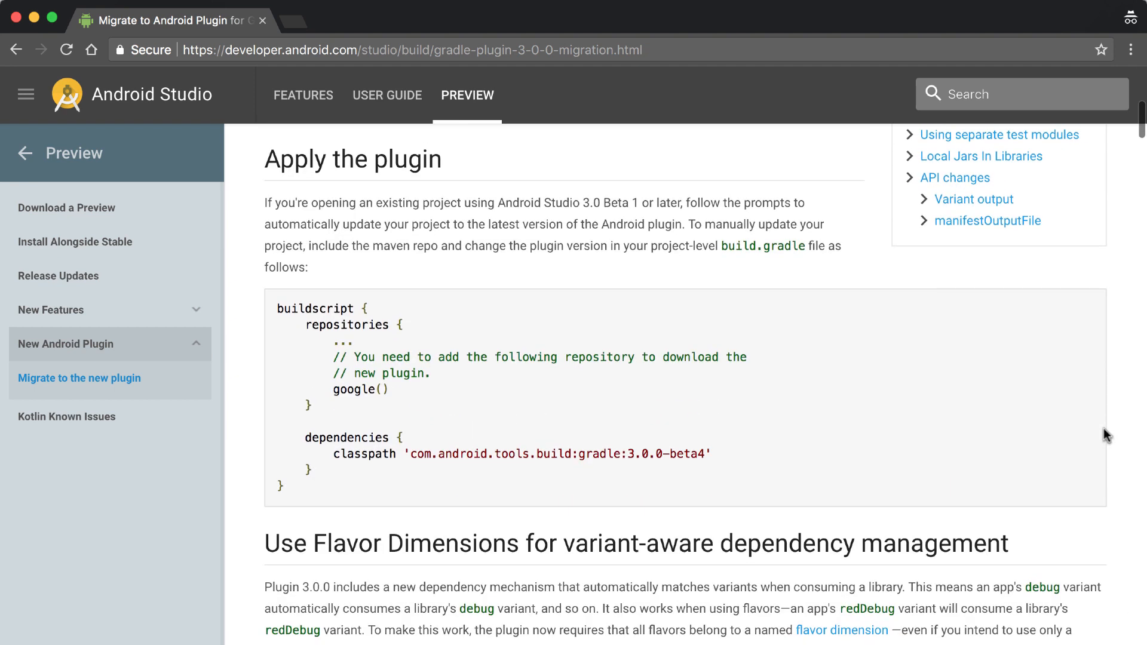
{"action": "scroll", "scroll_direction": "down", "scroll_amount": 3}
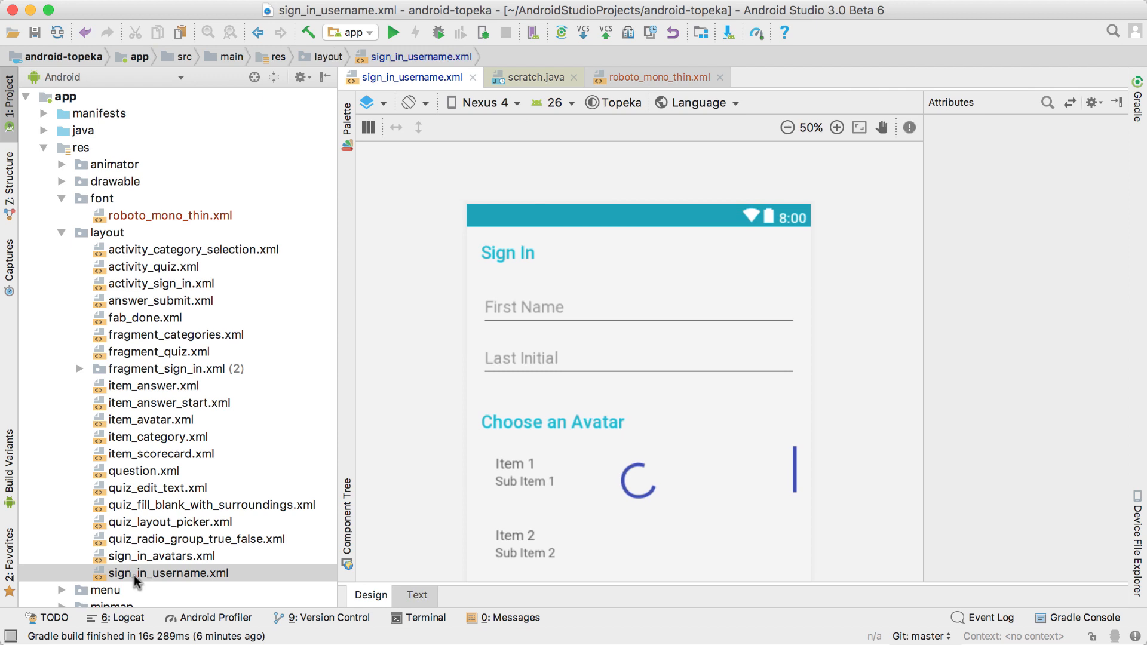
Set the Sign In toolbar's fontFamily to downloadable Roboto Slab via More Fonts
{"action": "left_click", "coordinate": [508, 253]}
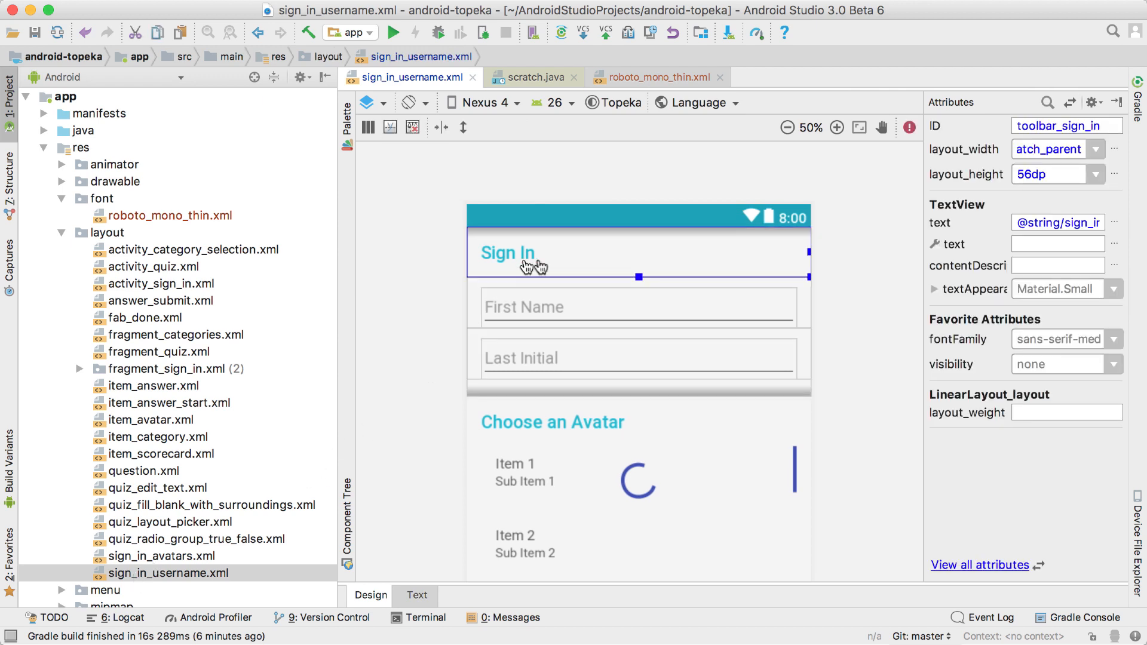
{"action": "left_click", "coordinate": [1112, 338]}
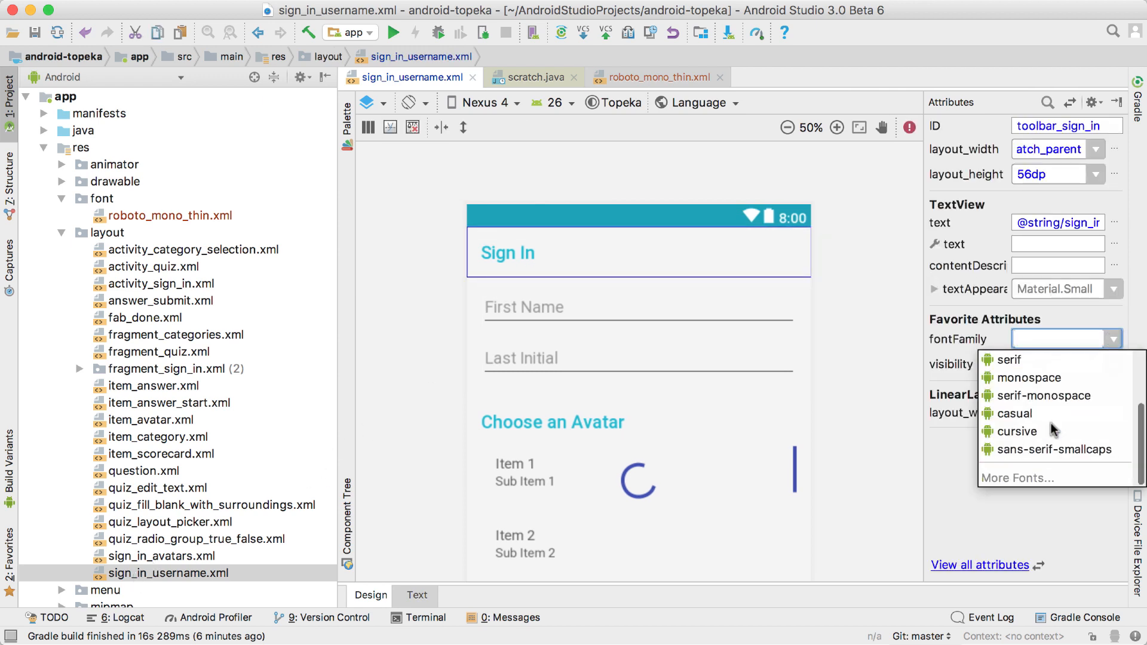
{"action": "left_click", "coordinate": [1018, 478]}
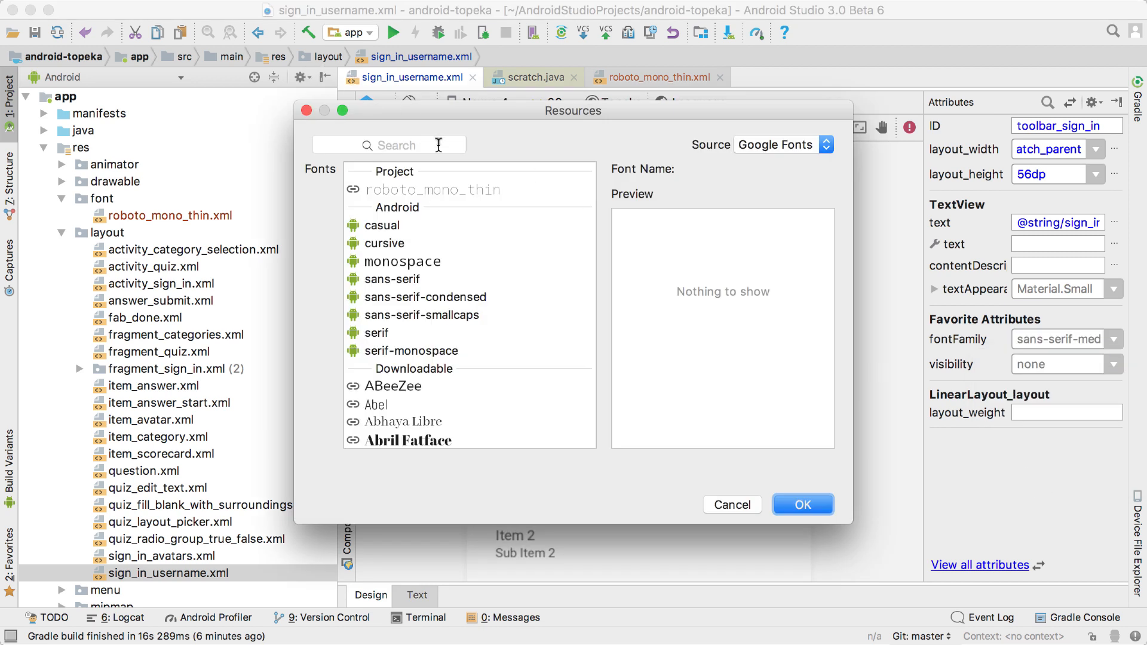
{"action": "type", "text": "roboto"}
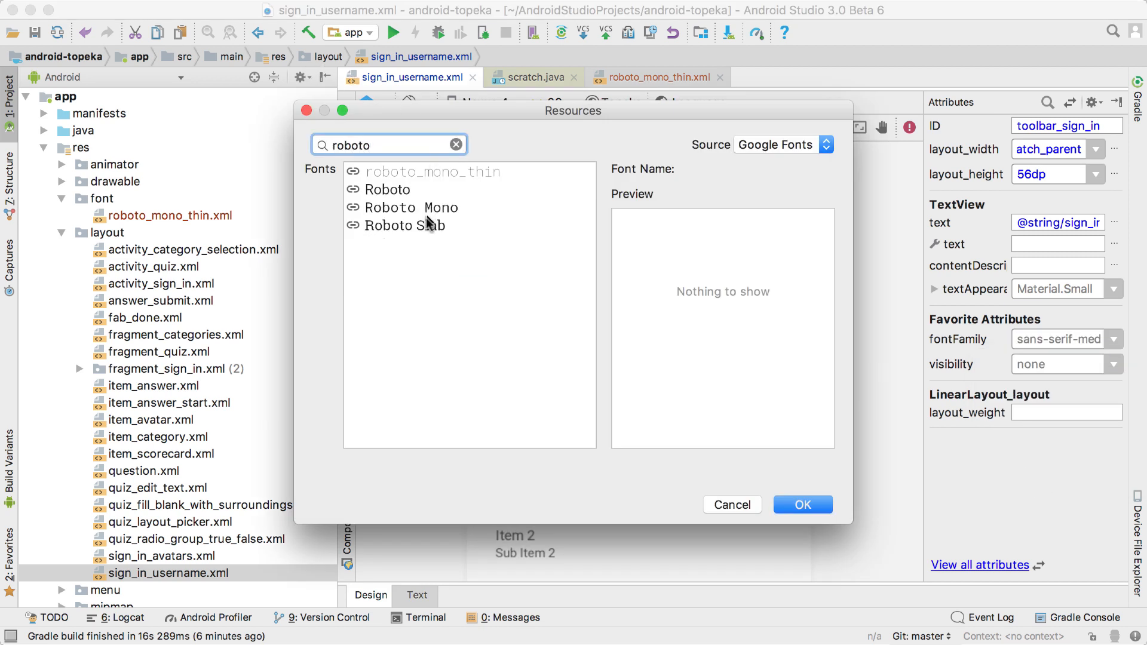
{"action": "left_click", "coordinate": [404, 225]}
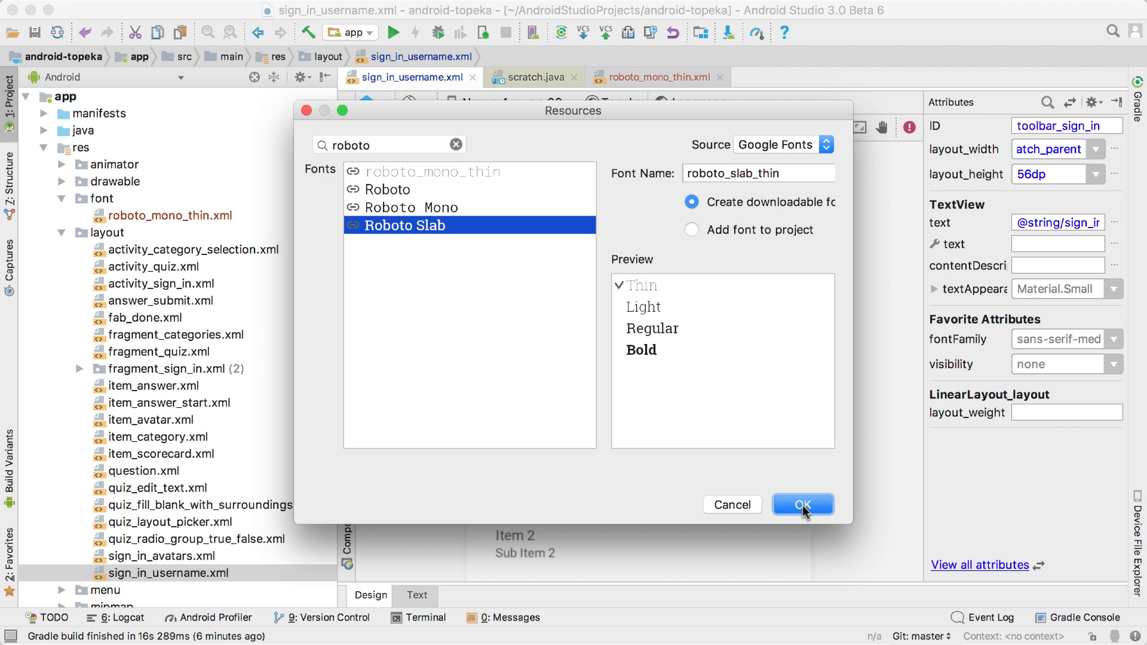
{"action": "left_click", "coordinate": [801, 505]}
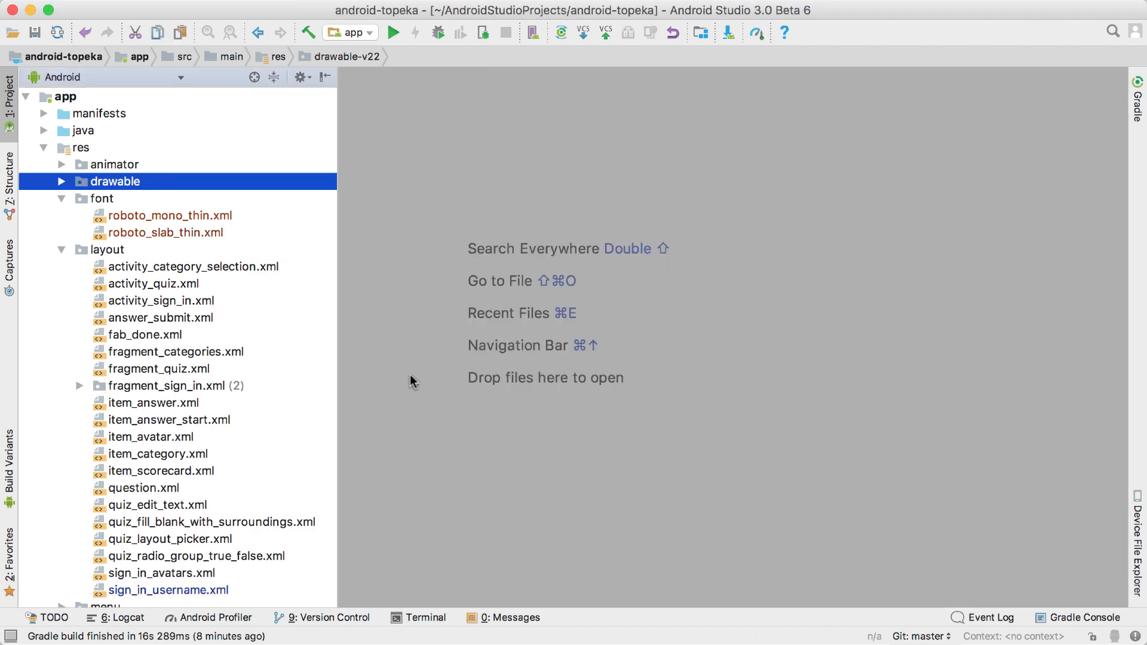
Start a new Image Asset from the drawable folder and view the Foreground Layer tab
{"action": "right_click", "coordinate": [115, 181]}
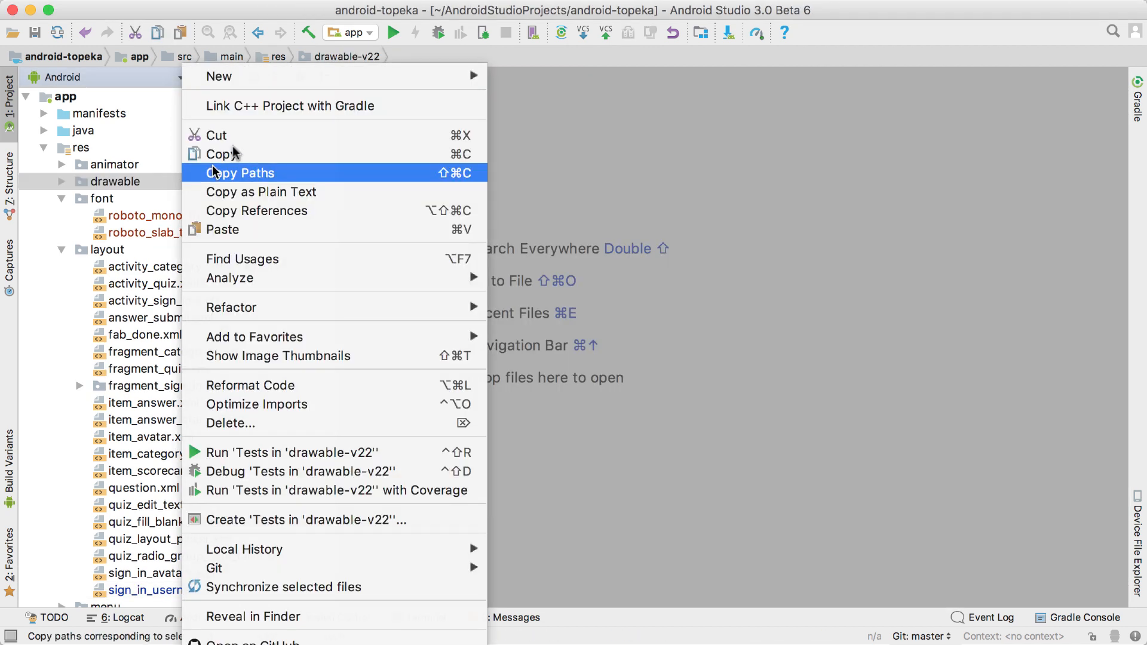
{"action": "left_click", "coordinate": [242, 172]}
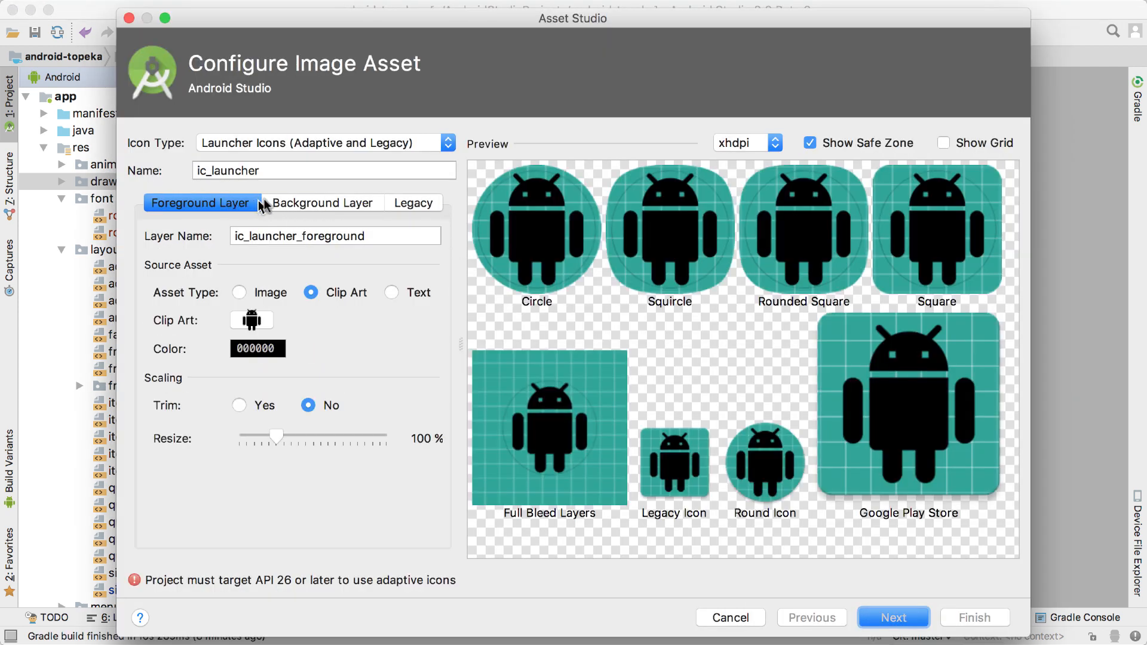
{"action": "left_click", "coordinate": [322, 202]}
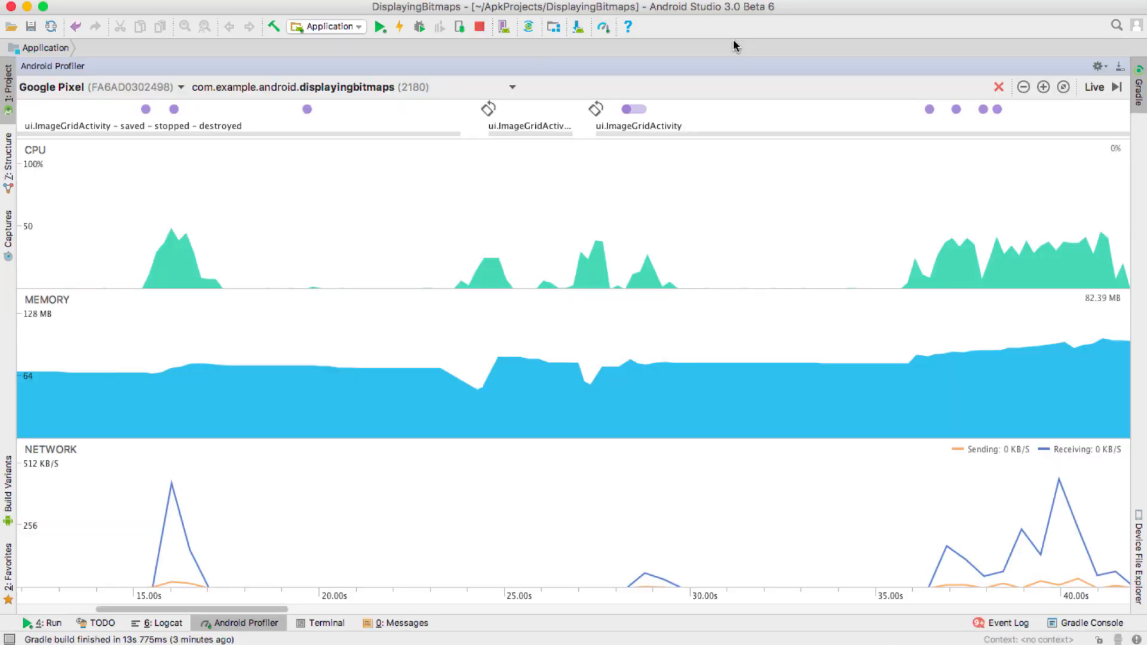
{"action": "mouse_move", "coordinate": [609, 222]}
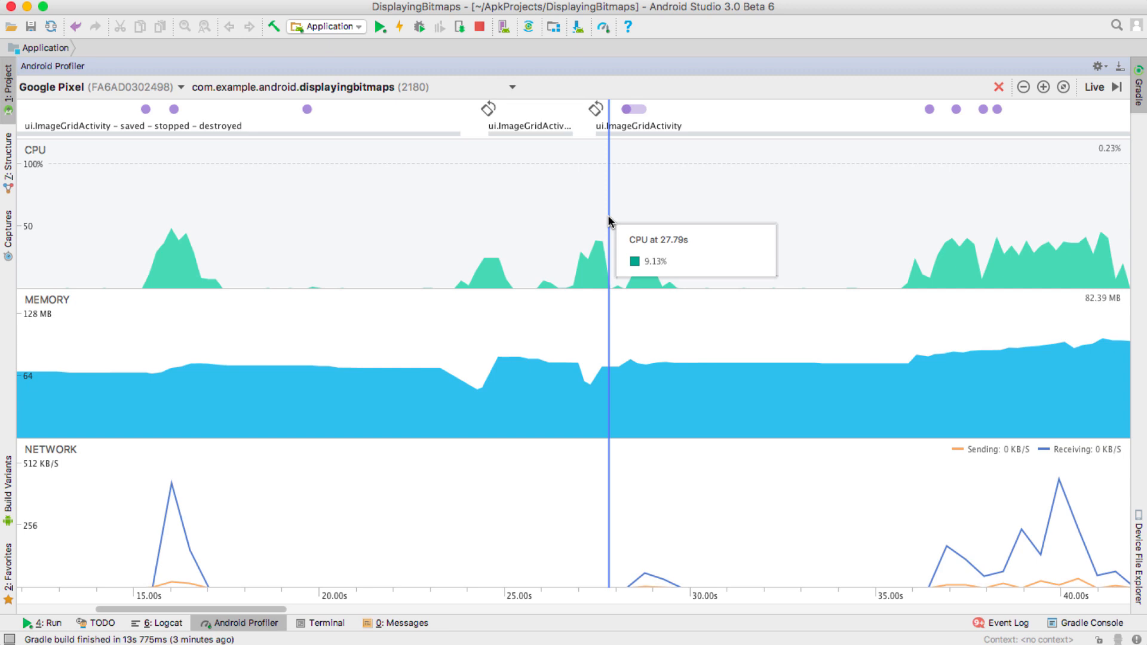
{"action": "mouse_move", "coordinate": [621, 381]}
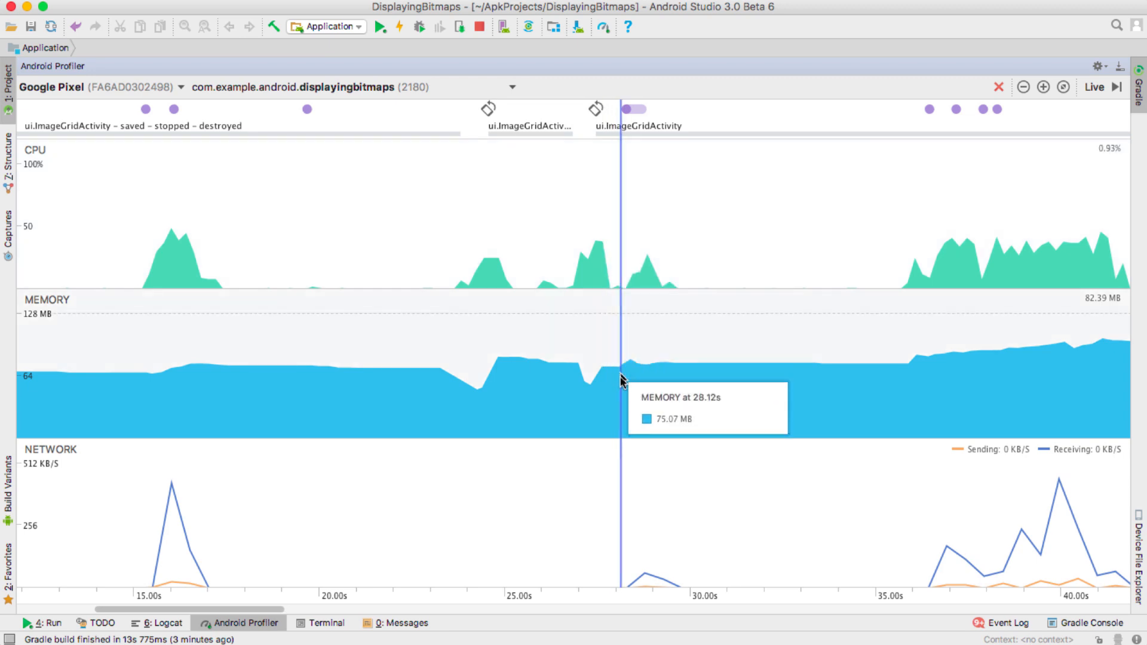
{"action": "mouse_move", "coordinate": [585, 238]}
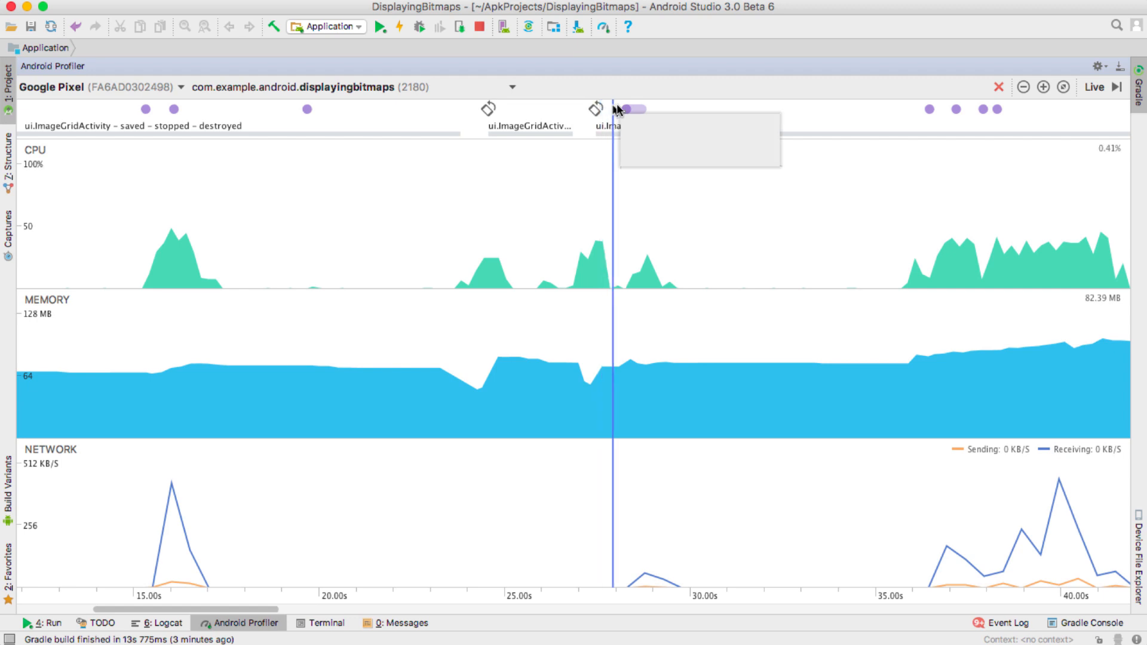
{"action": "mouse_move", "coordinate": [408, 264]}
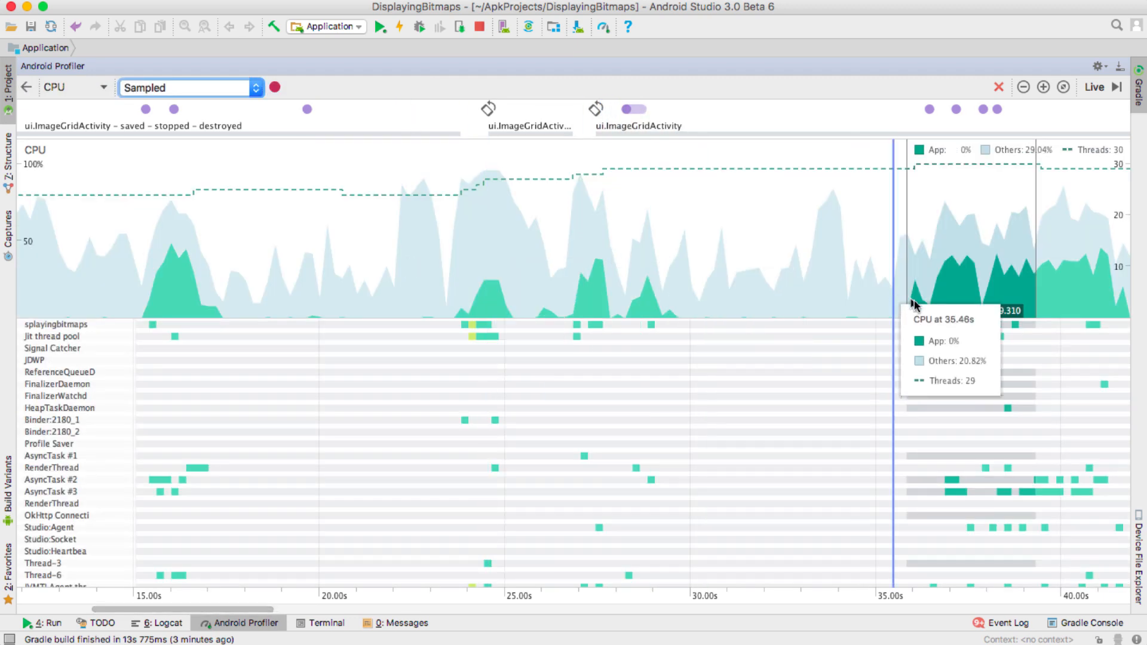
{"action": "mouse_move", "coordinate": [932, 315]}
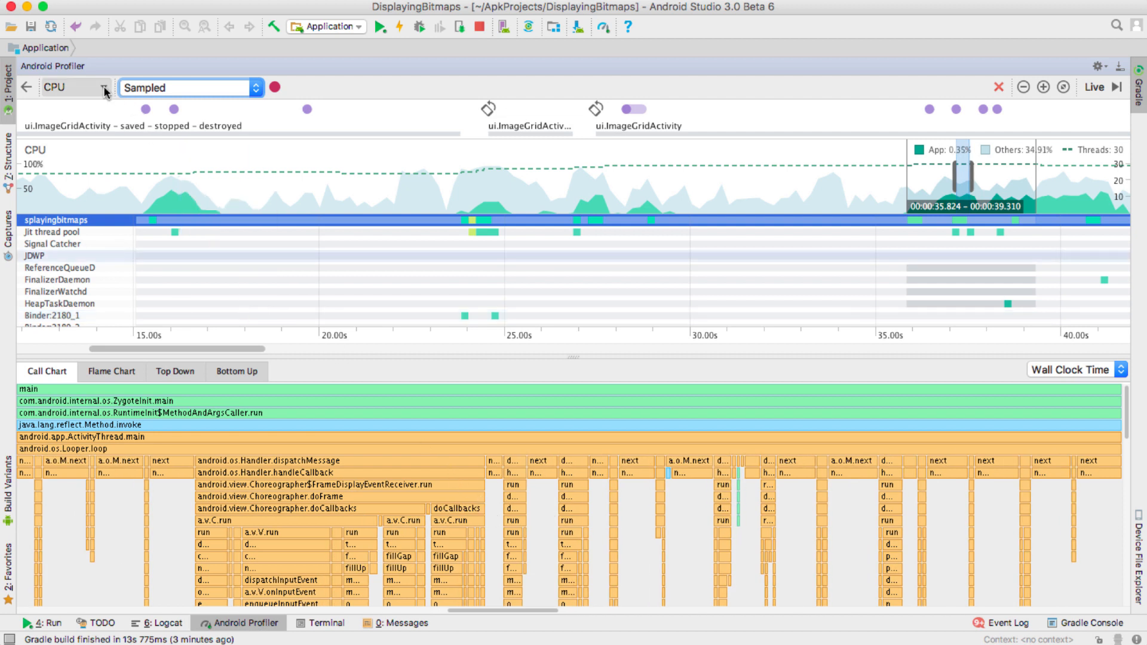
Switch the Android Profiler from CPU to the MEMORY profiler
{"action": "left_click", "coordinate": [102, 87]}
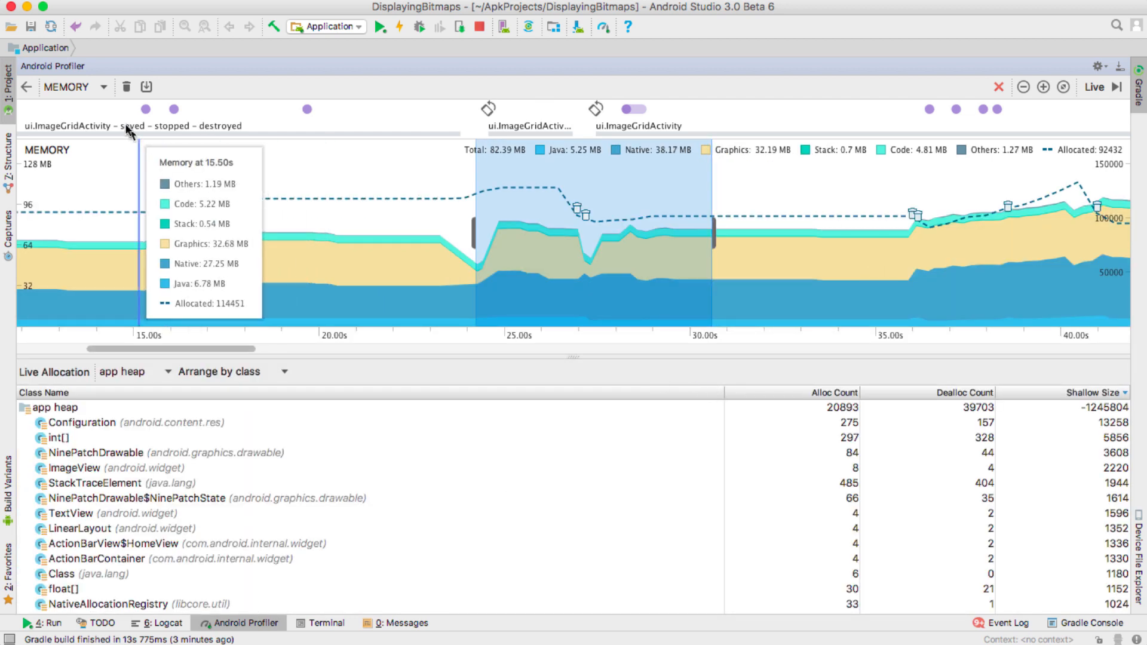
Switch to the NETWORK profiler and view Foggy Sunset.jpg's Headers and Call Stack
{"action": "left_click", "coordinate": [75, 86]}
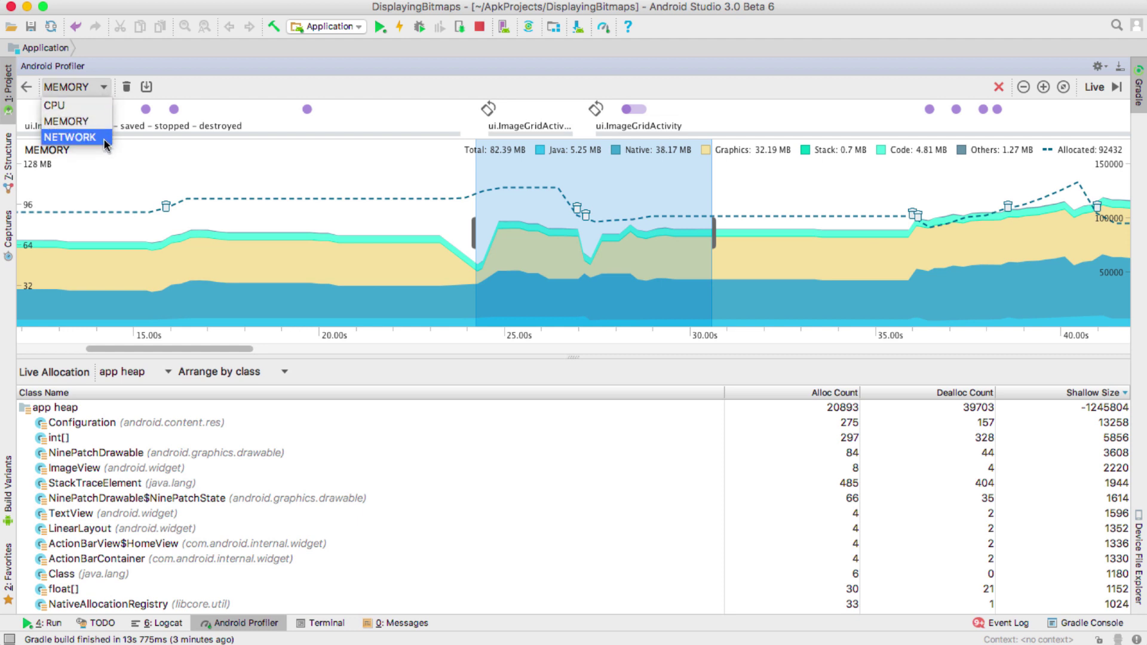
{"action": "left_click", "coordinate": [71, 137]}
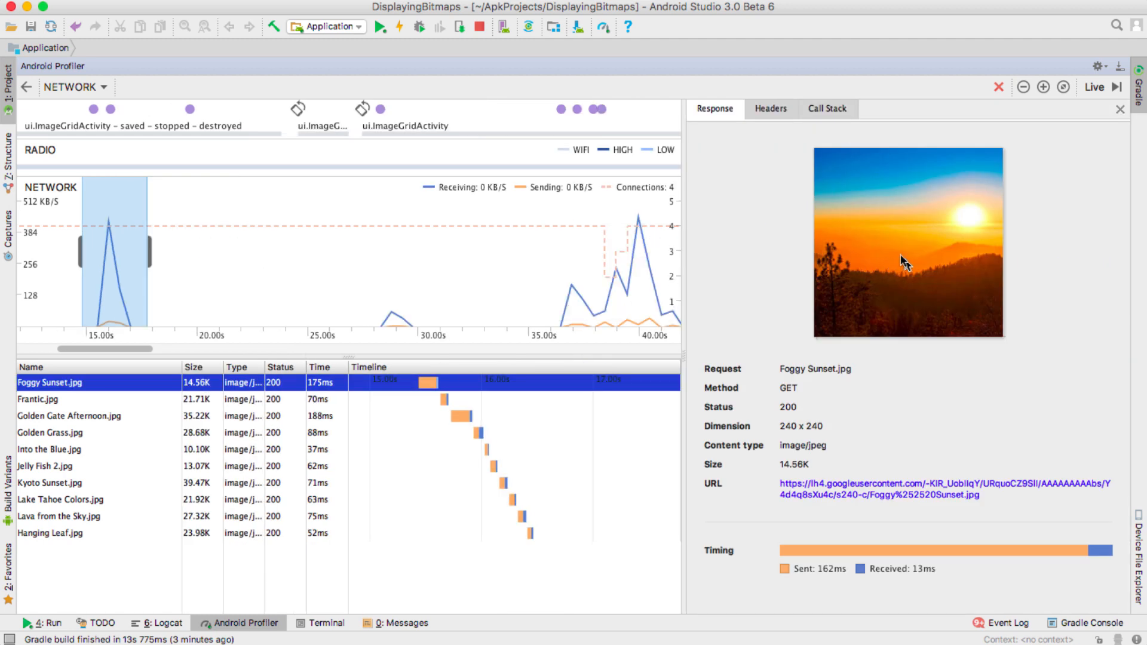
{"action": "left_click", "coordinate": [770, 108]}
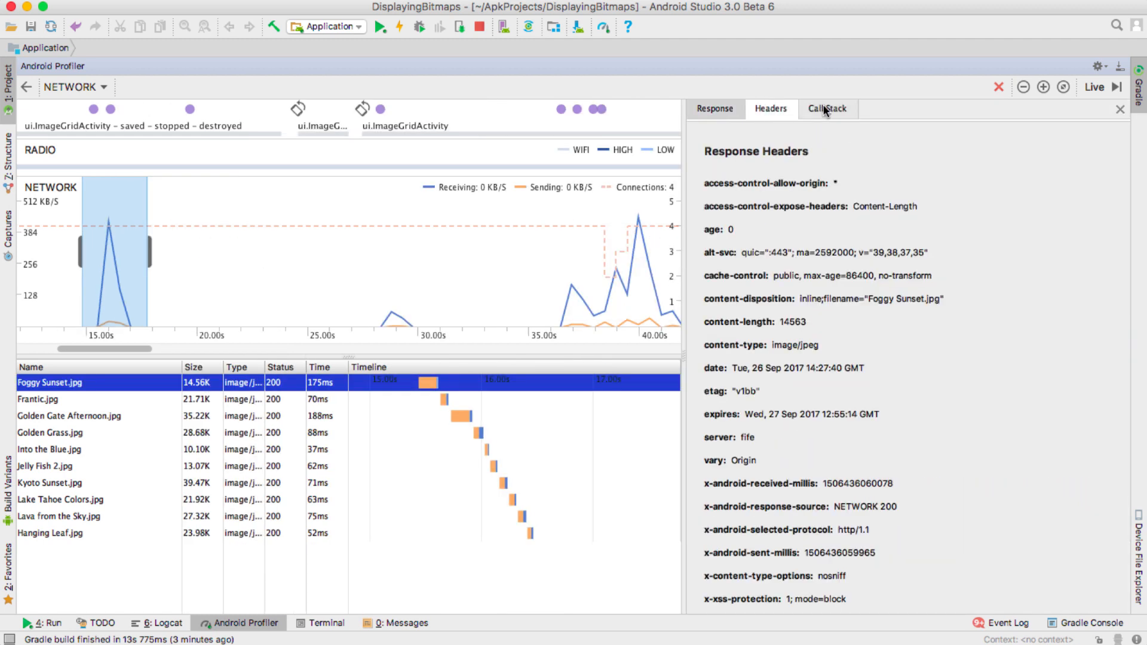
{"action": "left_click", "coordinate": [826, 108]}
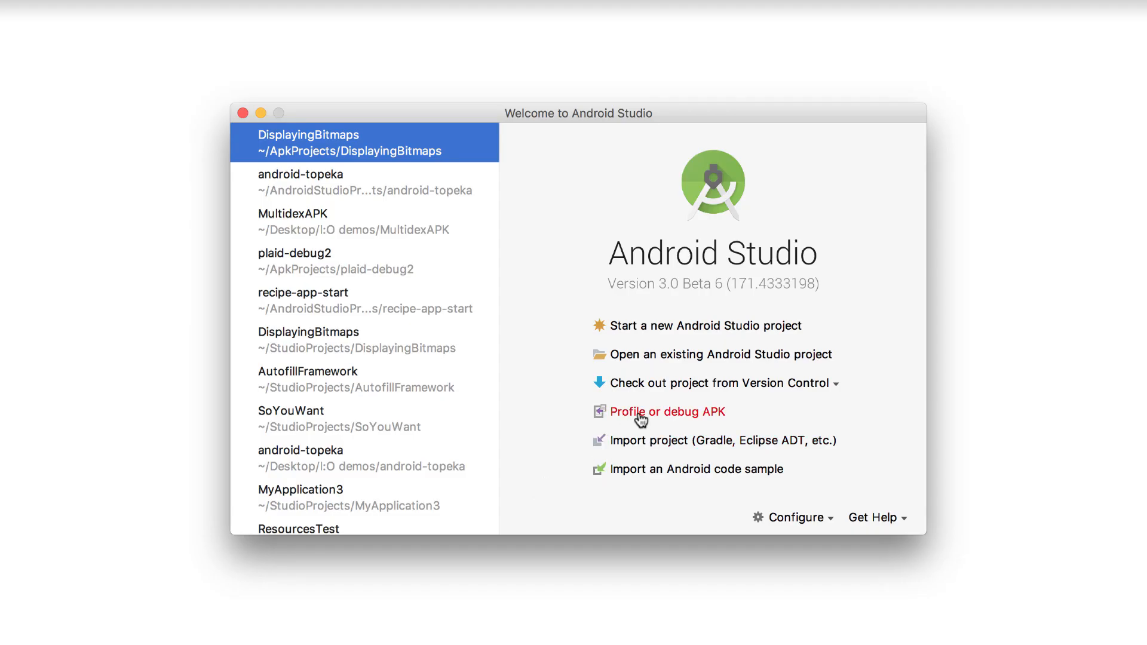
Profile plaid-debug.apk, importing it into a new folder as plaid-debug3
{"action": "left_click", "coordinate": [667, 410]}
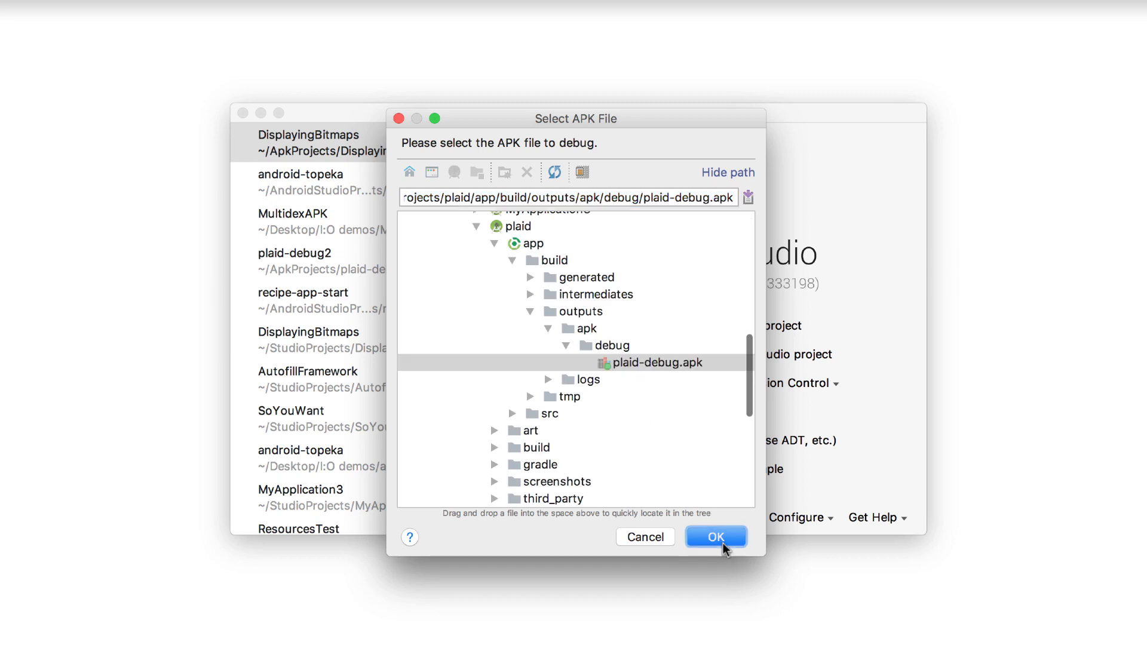
{"action": "left_click", "coordinate": [716, 537]}
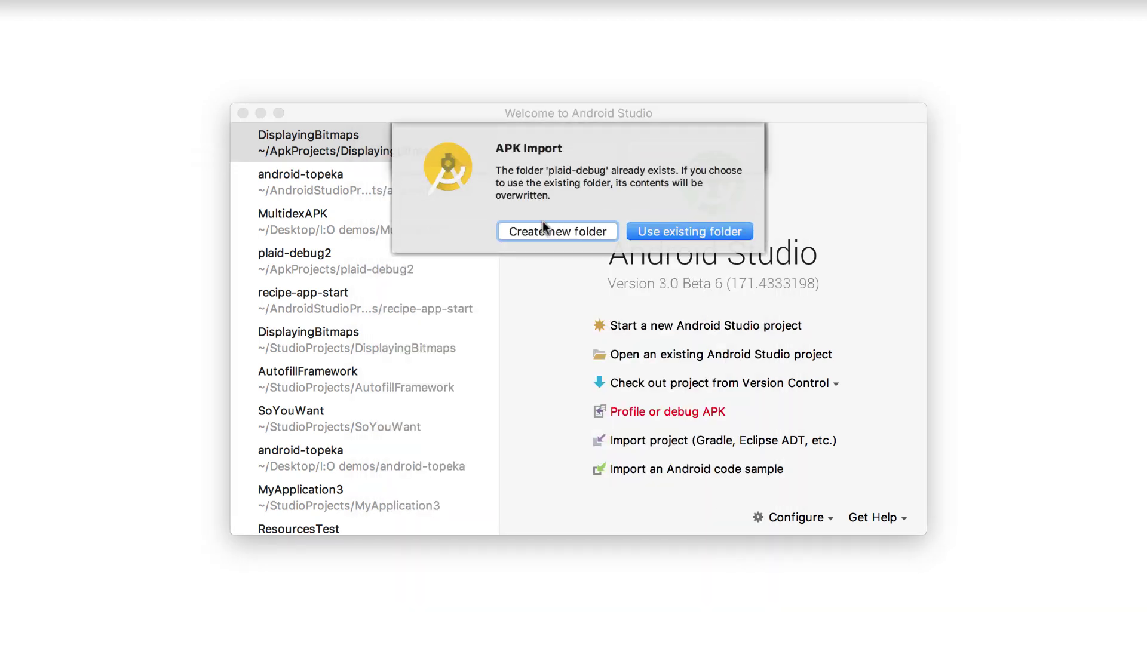
{"action": "left_click", "coordinate": [557, 231]}
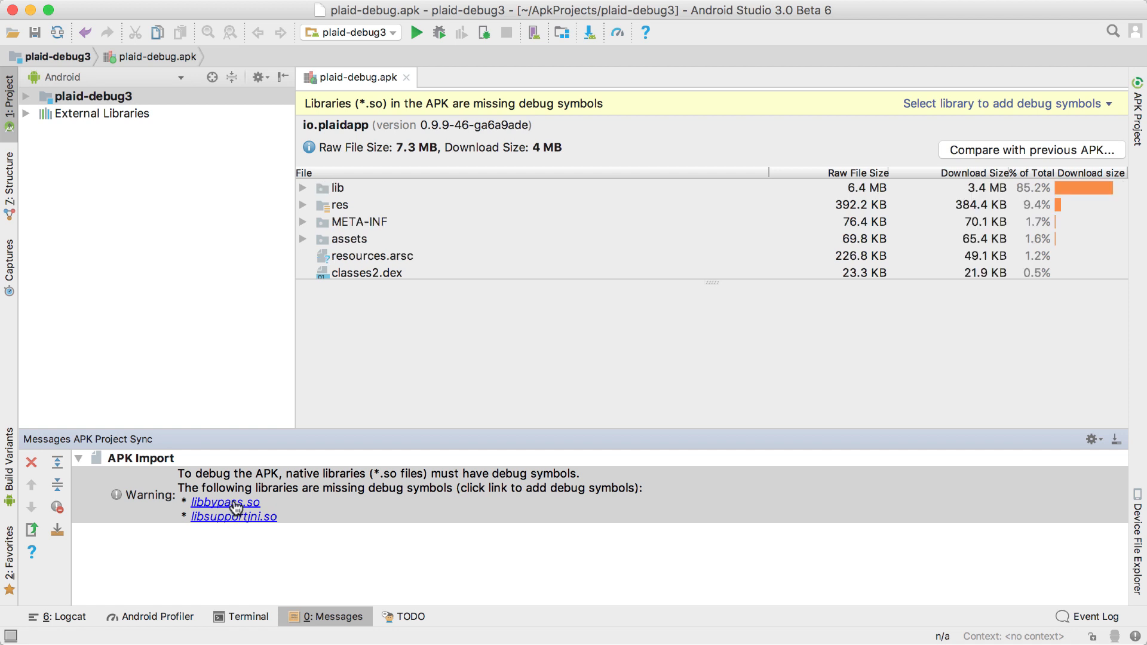
Open libbypass.so's Debug Symbols settings and browse for symbol files to add
{"action": "left_click", "coordinate": [225, 503]}
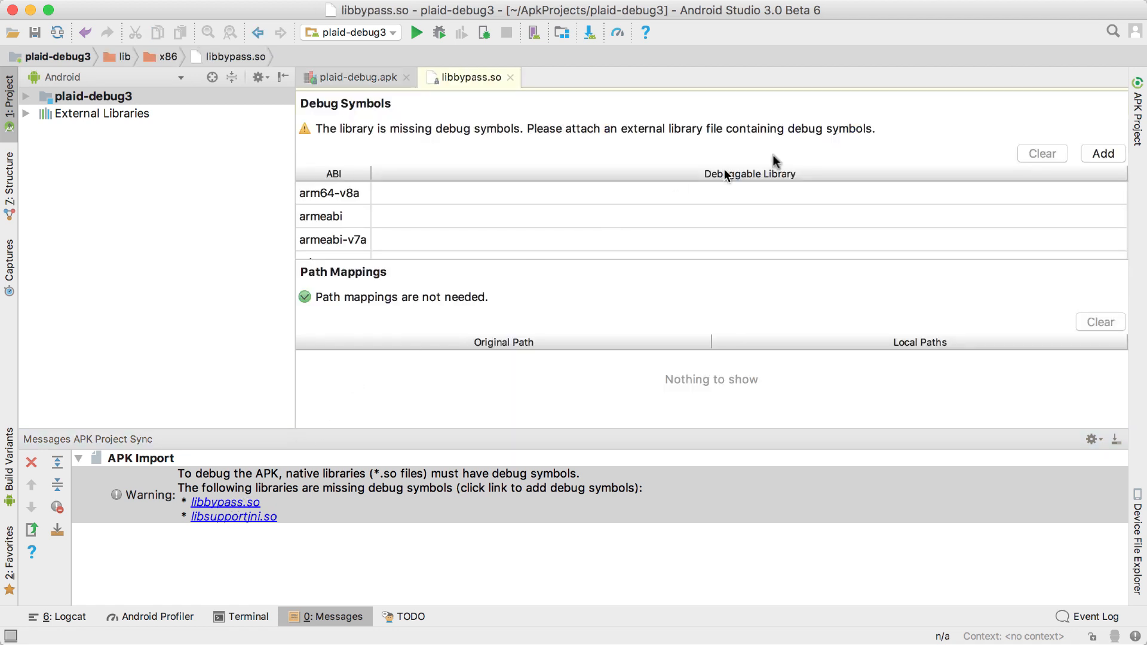
{"action": "left_click", "coordinate": [1104, 154]}
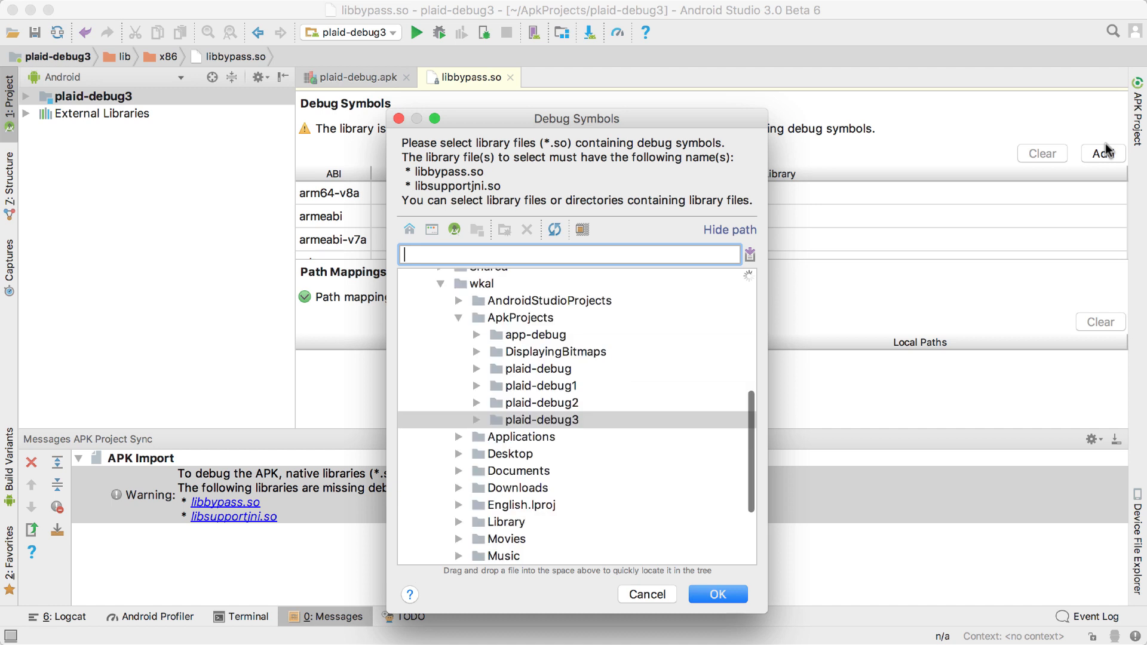
{"action": "left_click", "coordinate": [541, 419]}
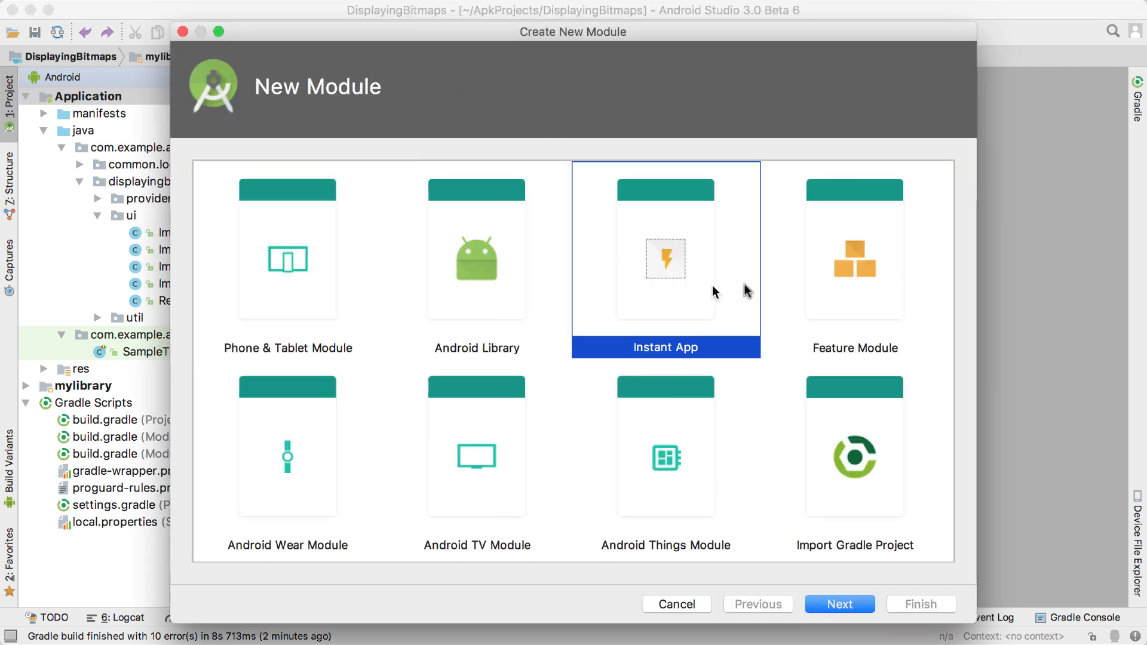
Cancel the Create New Module dialog and bring up the DisplayingBitmaps project tree's context menu
{"action": "left_click", "coordinate": [853, 260]}
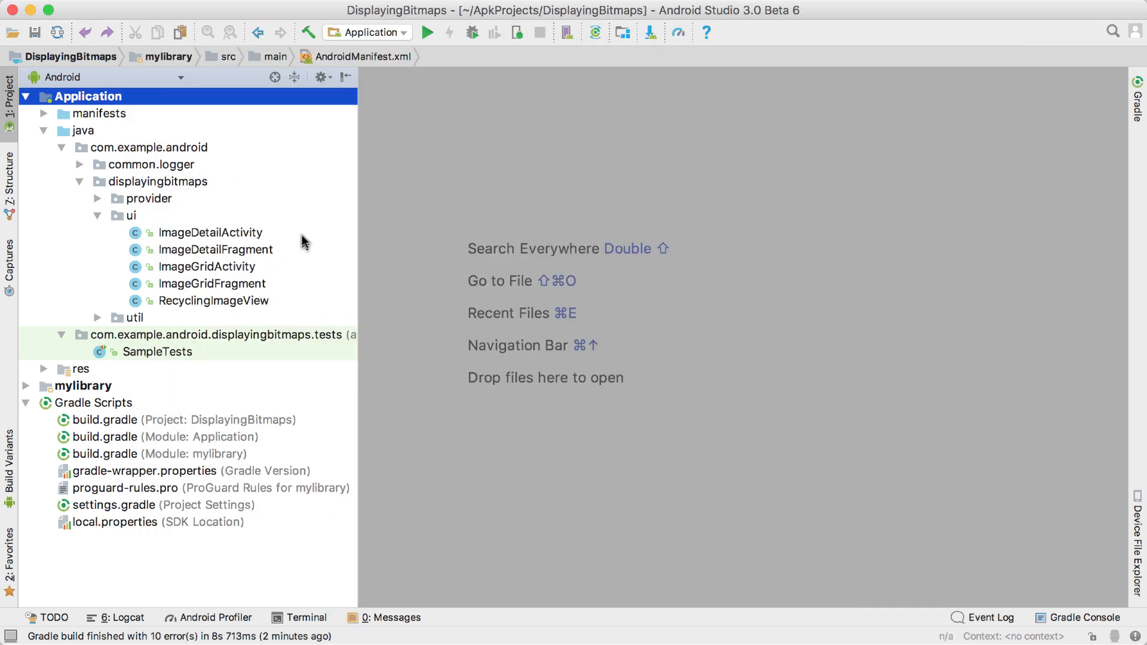
{"action": "right_click", "coordinate": [209, 232]}
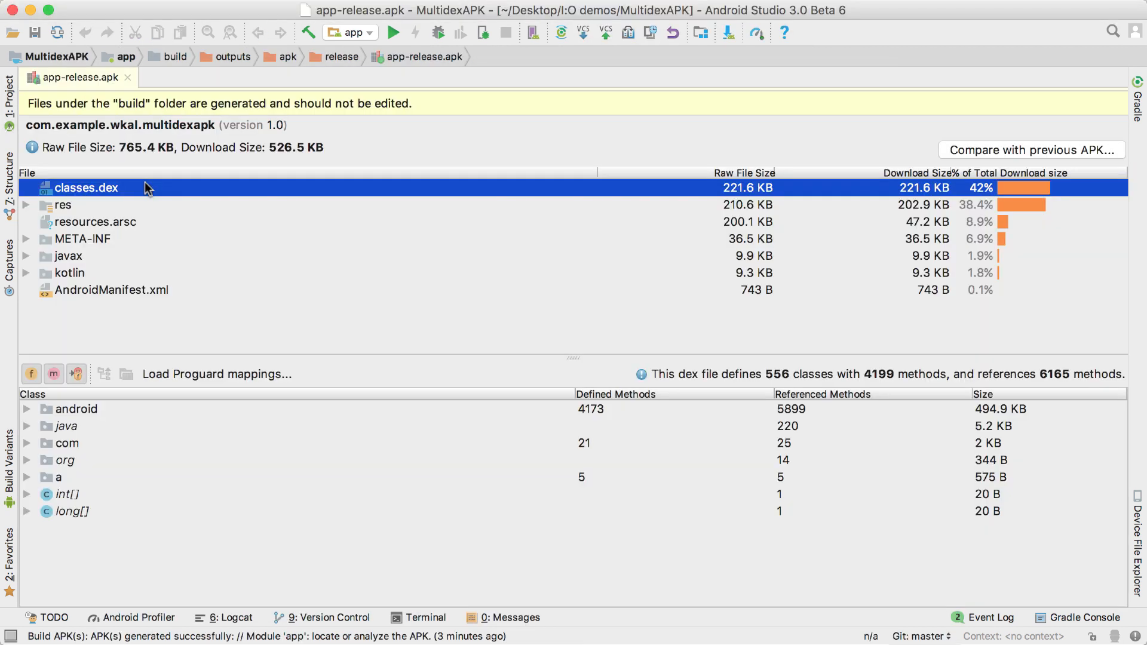
Load the ProGuard mapping folder for app-release.apk, show removed classes, and expand the android package
{"action": "left_click", "coordinate": [216, 374]}
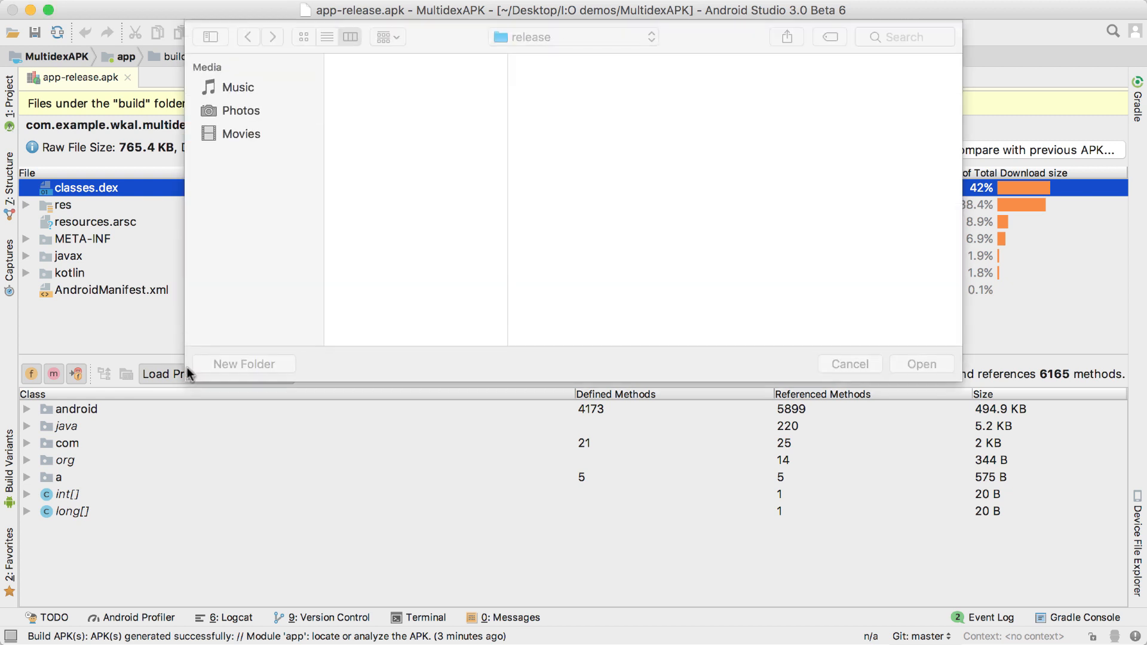
{"action": "left_click", "coordinate": [848, 363]}
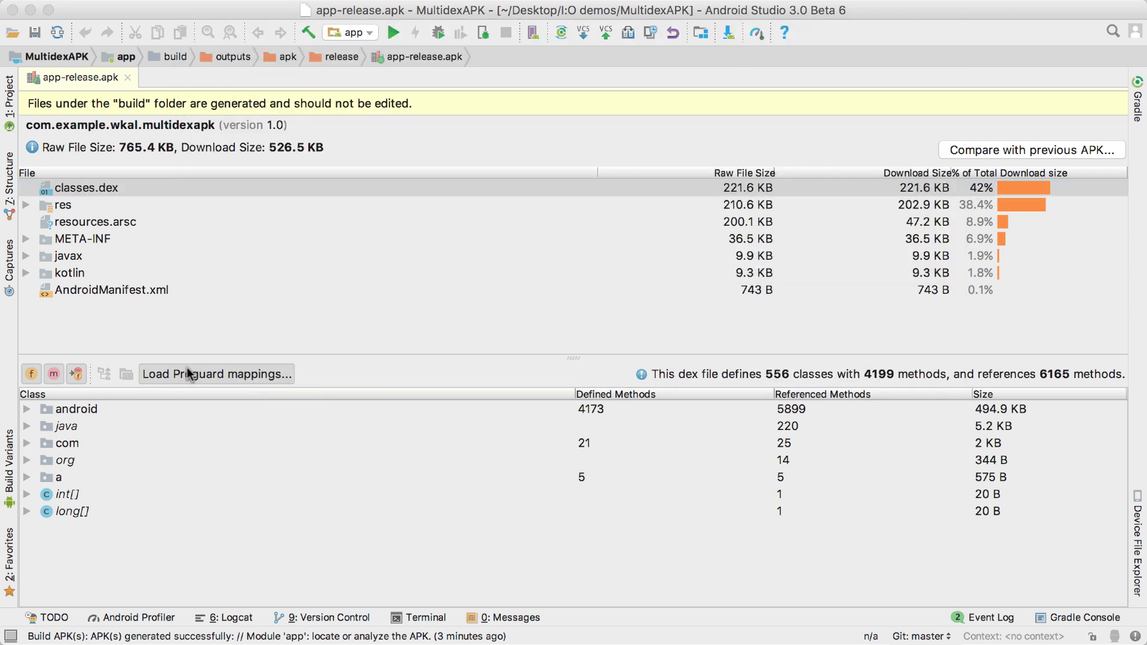
{"action": "left_click", "coordinate": [216, 374]}
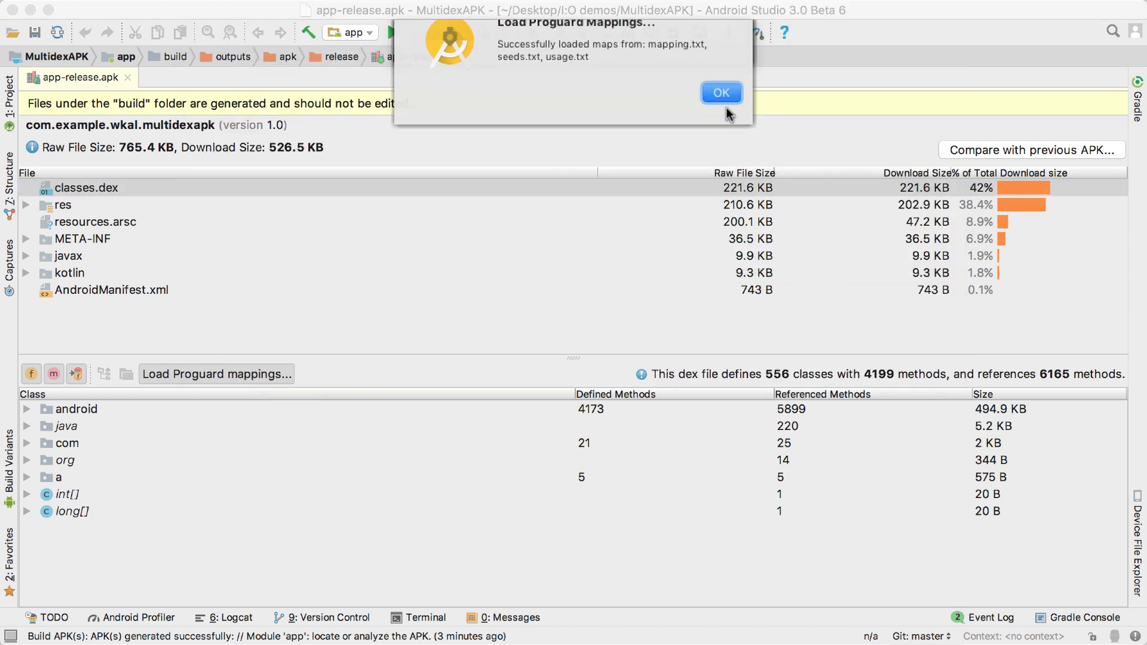
{"action": "left_click", "coordinate": [720, 92]}
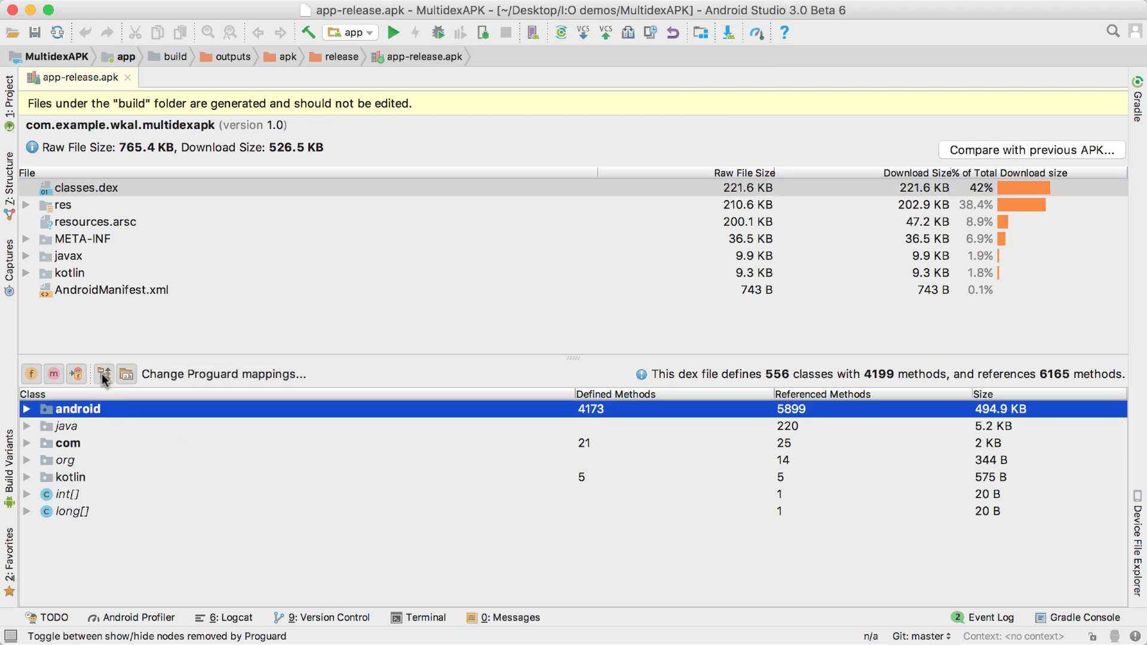
{"action": "left_click", "coordinate": [70, 528]}
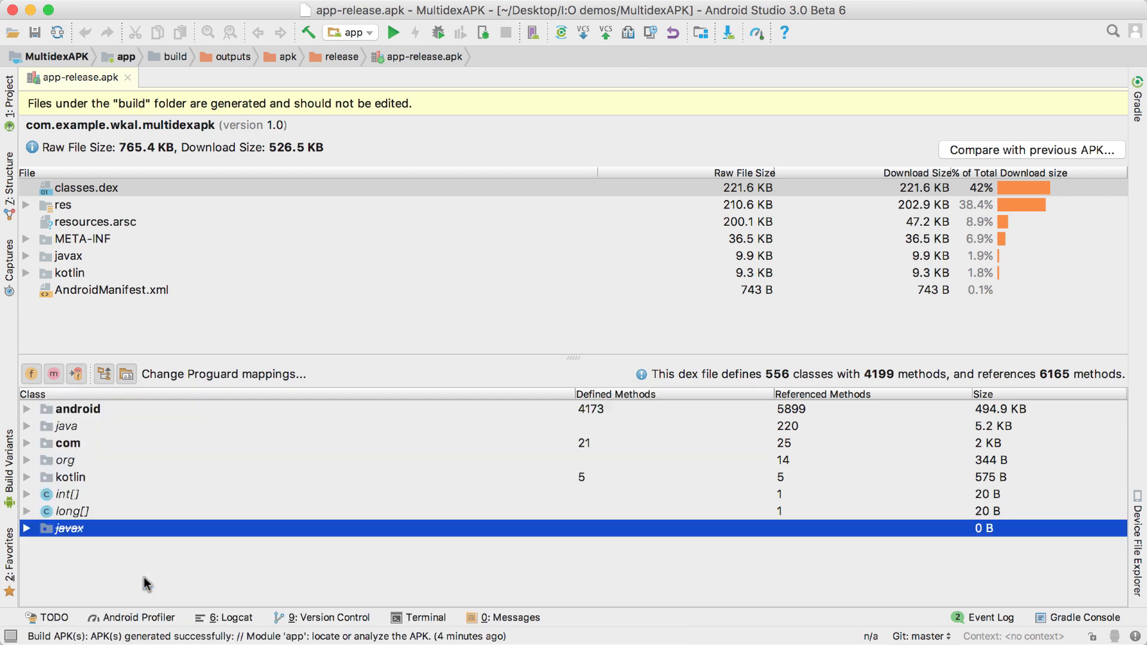
{"action": "left_click", "coordinate": [27, 409]}
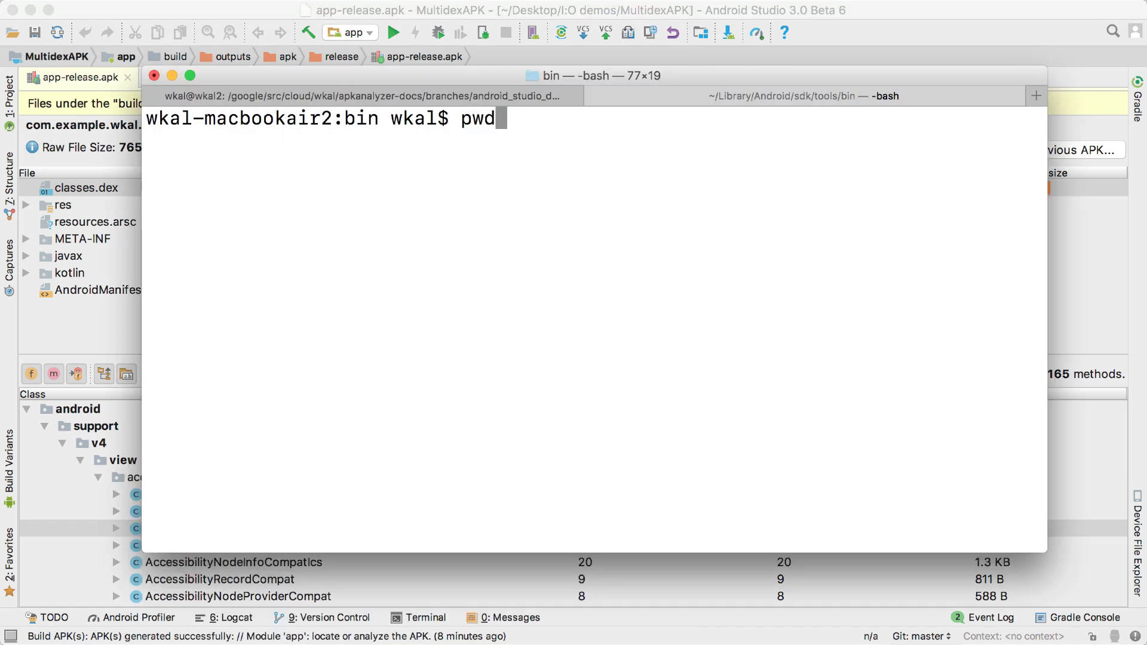
Run ./apkanalyzer apk summary on MultidexAPK's app-release APK in Terminal
{"action": "type", "text": "./apkanalyzer apk summary \"/Users/wkal/Desktop/I:O demos/MultidexAPK/app/build/outputs/apk/release/app-release.apk\""}
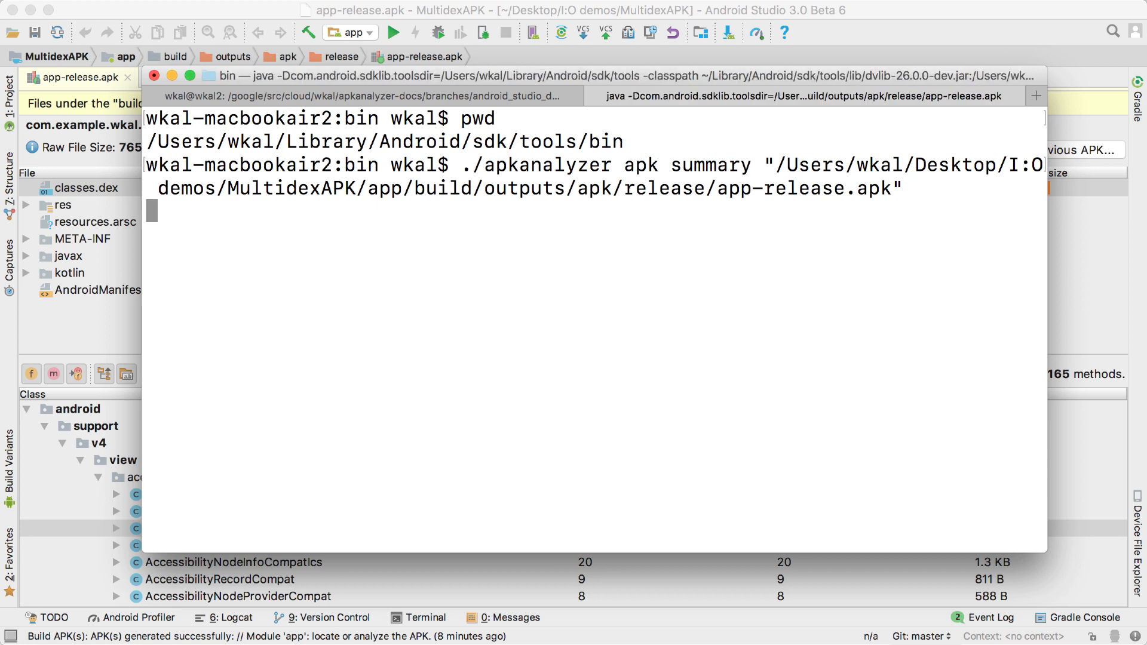
{"action": "key", "text": "Return"}
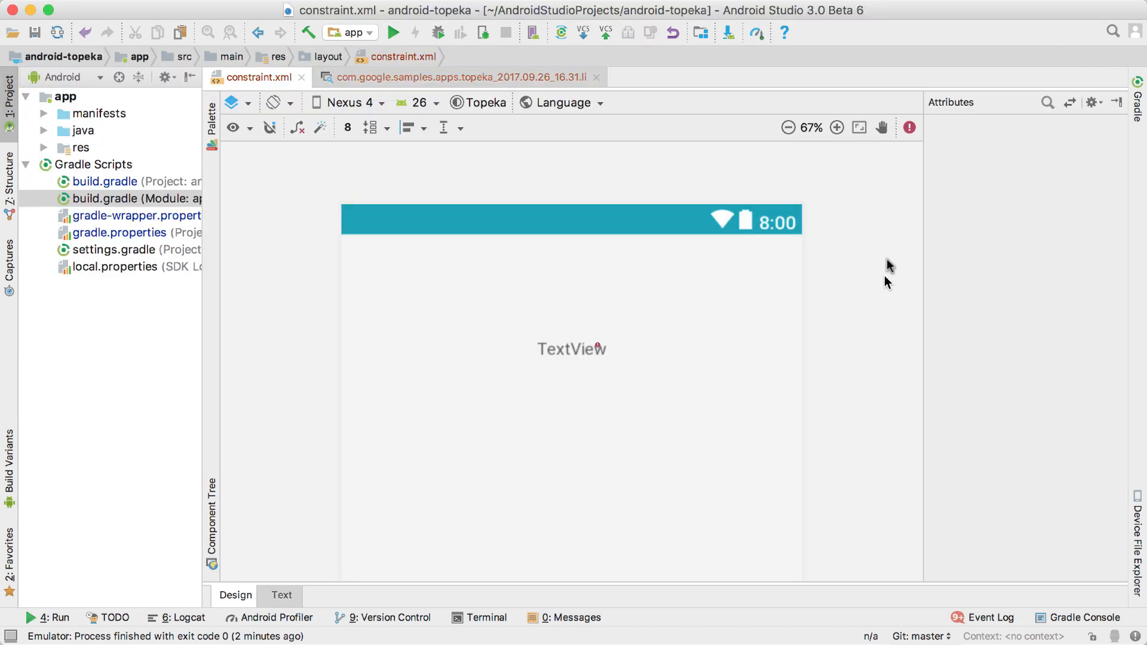
Review constraint issues, collapse the missing-constraints explanation, and check the Guidelines options
{"action": "left_click", "coordinate": [909, 128]}
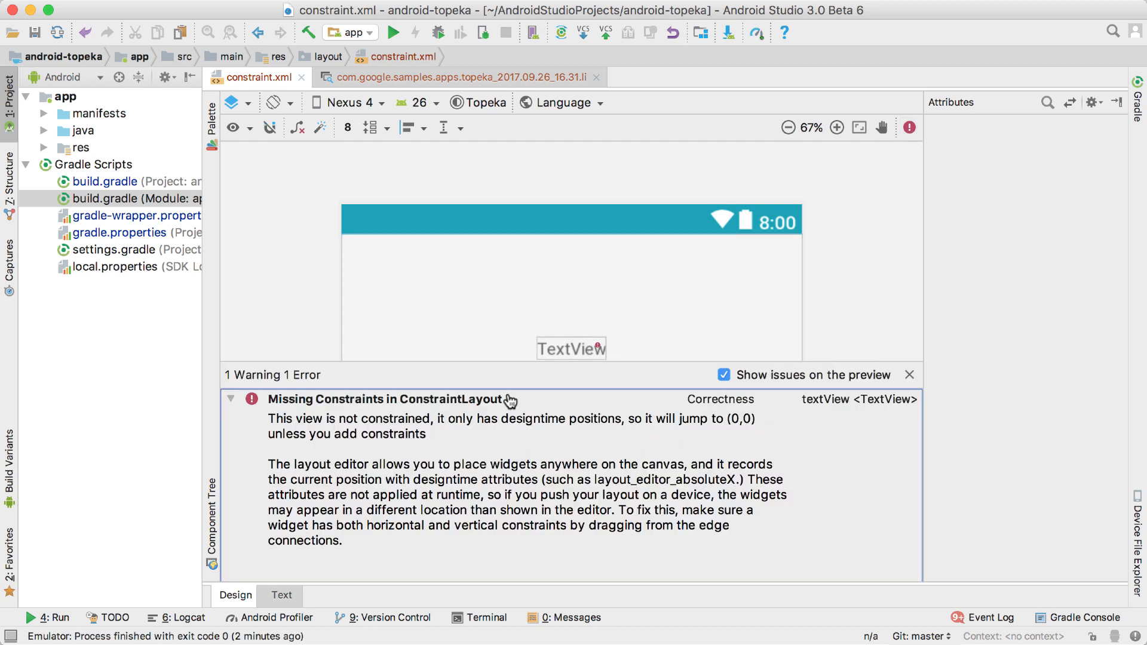
{"action": "left_click", "coordinate": [231, 399]}
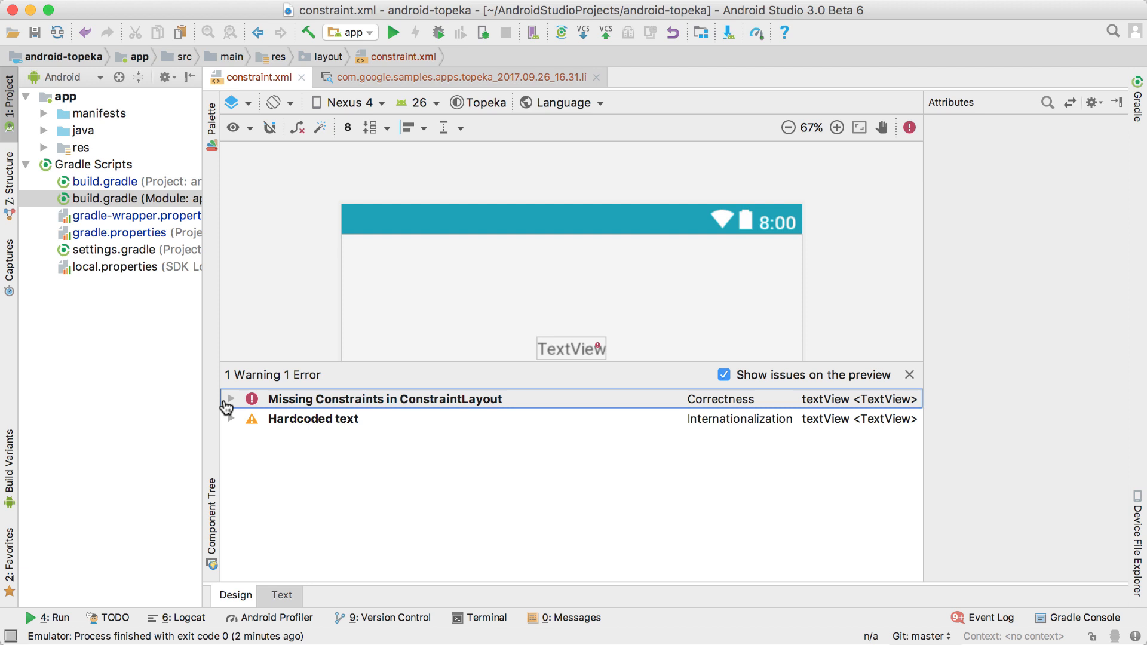
{"action": "mouse_move", "coordinate": [446, 128]}
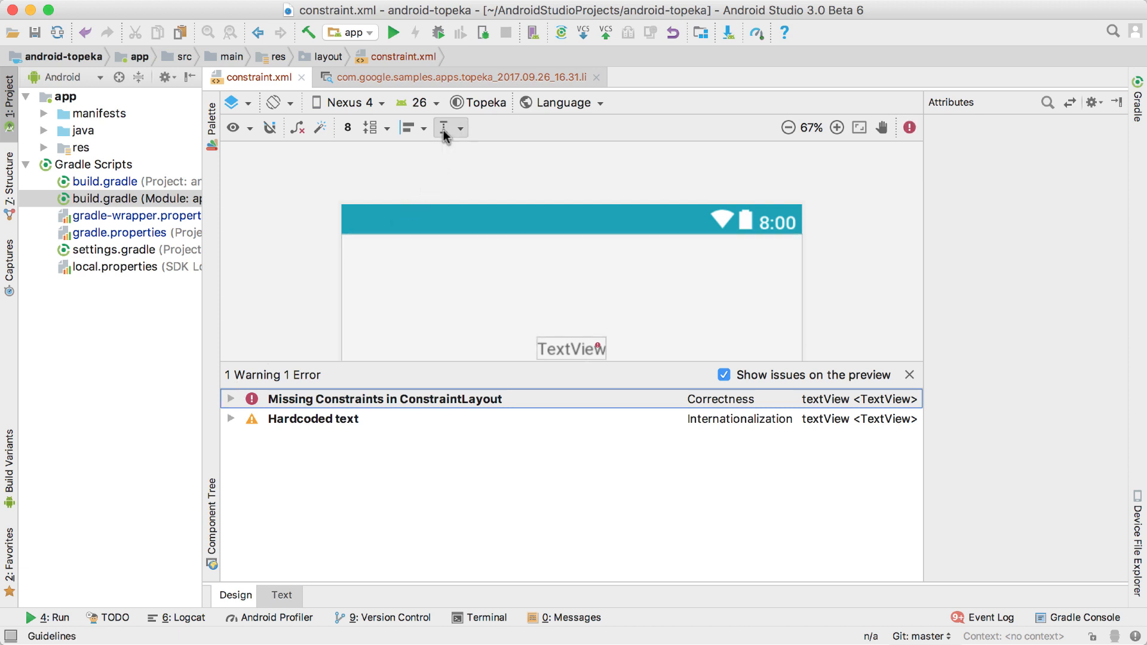
{"action": "left_click", "coordinate": [452, 127]}
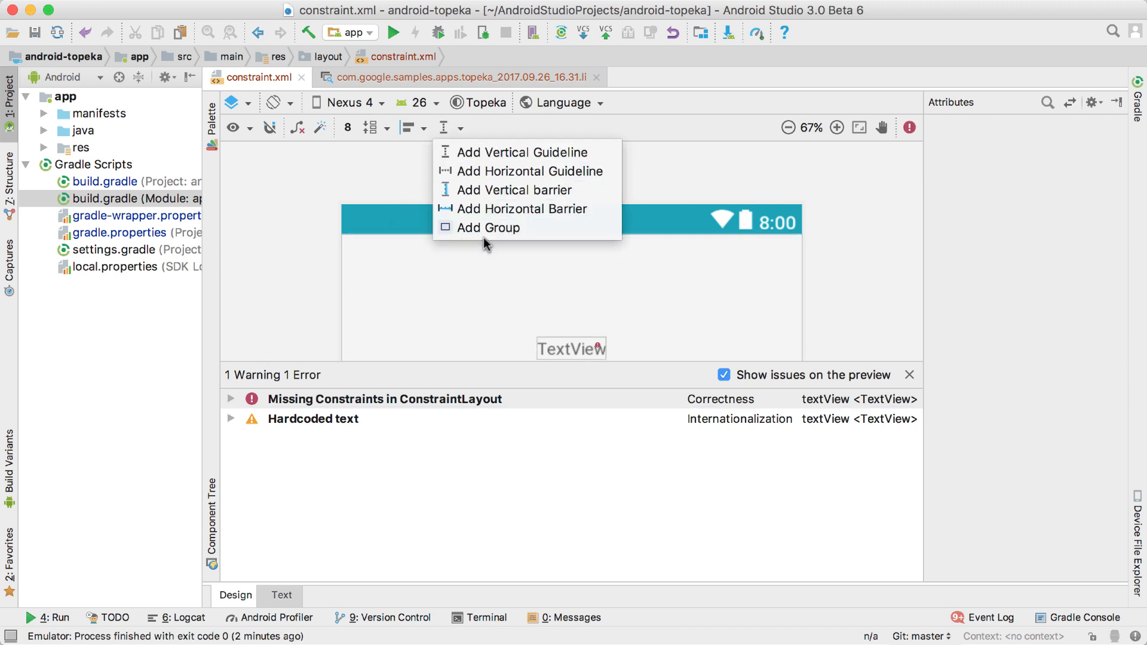
{"action": "left_click", "coordinate": [468, 77]}
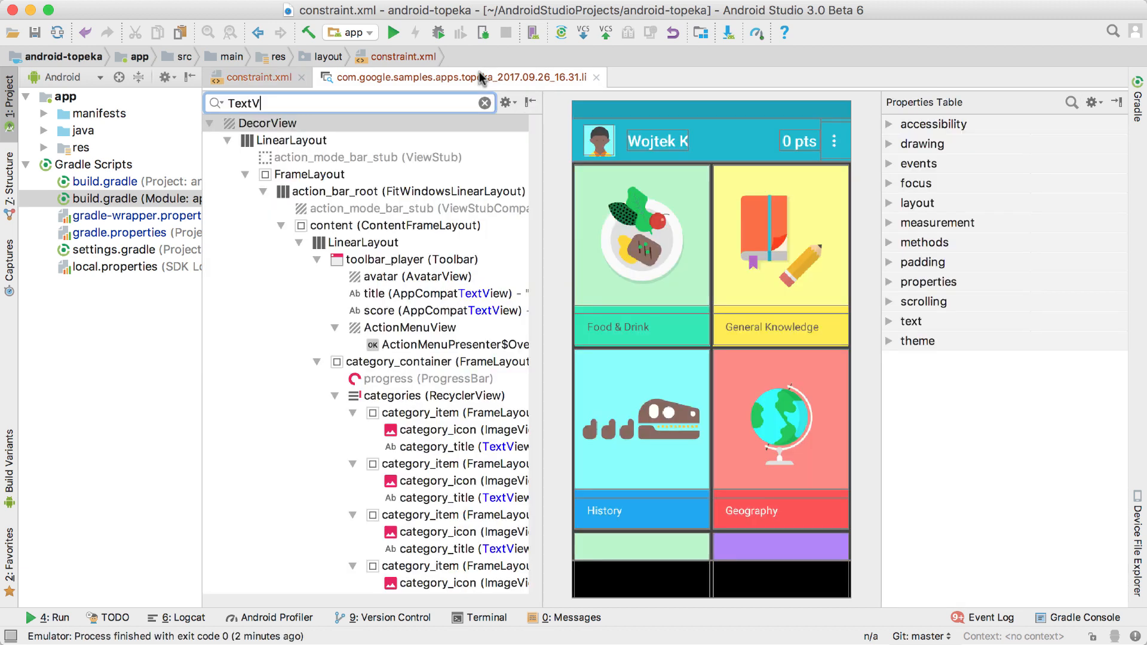
Expand the drawing property group for a view in the Topeka layout snapshot
{"action": "left_click", "coordinate": [461, 77]}
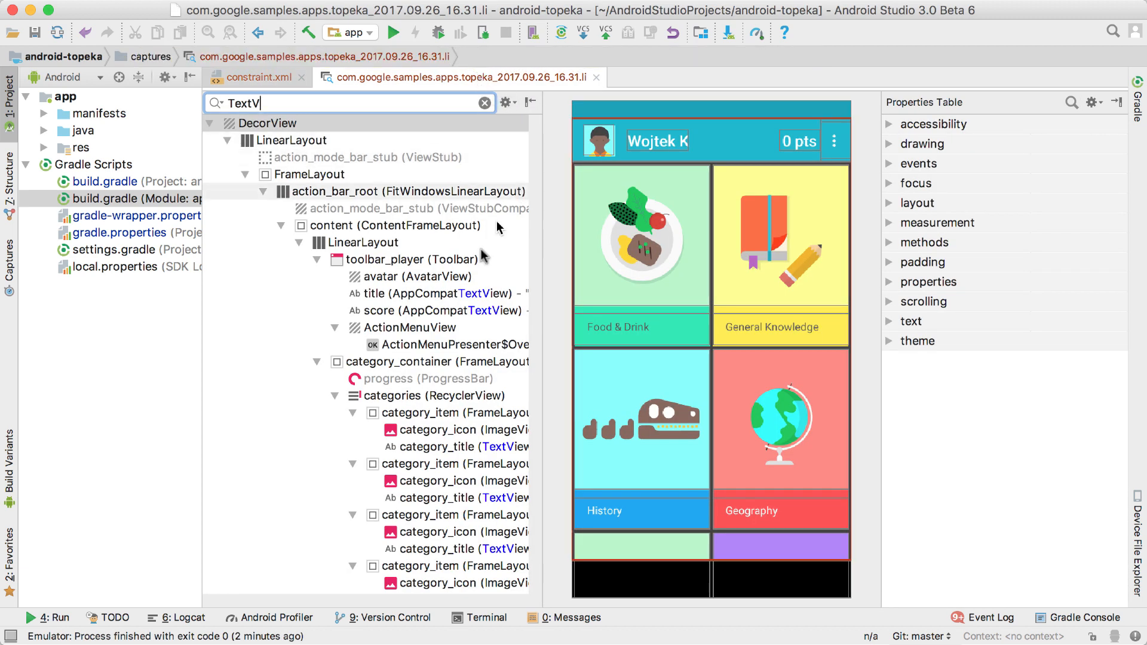
{"action": "scroll", "scroll_direction": "down", "scroll_amount": 3}
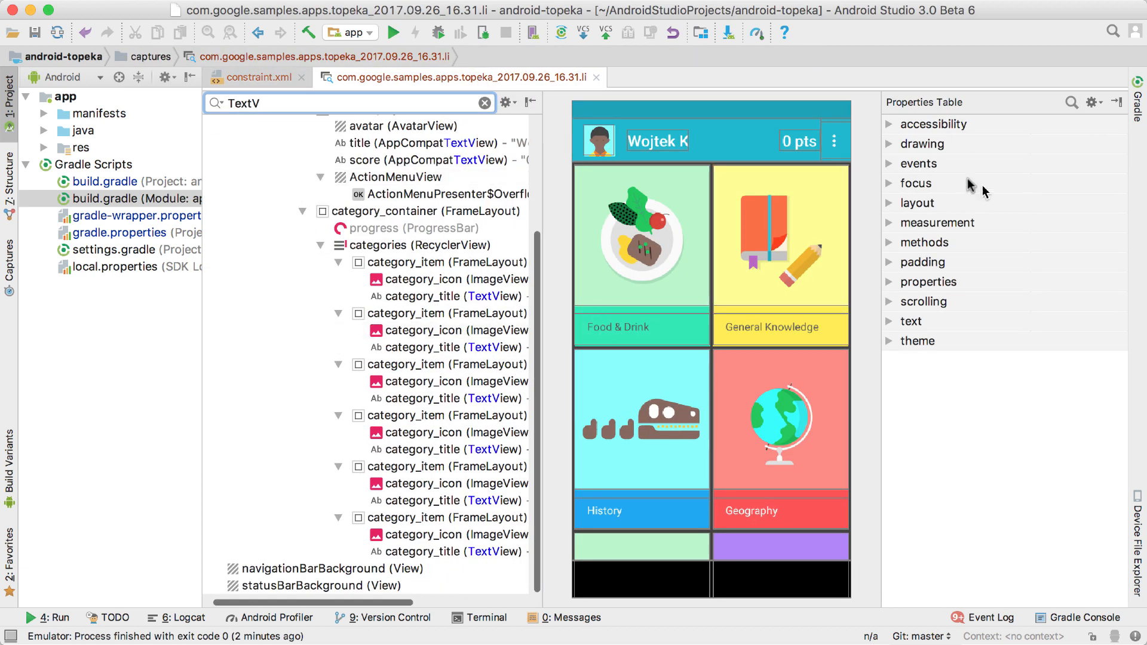
{"action": "left_click", "coordinate": [923, 143]}
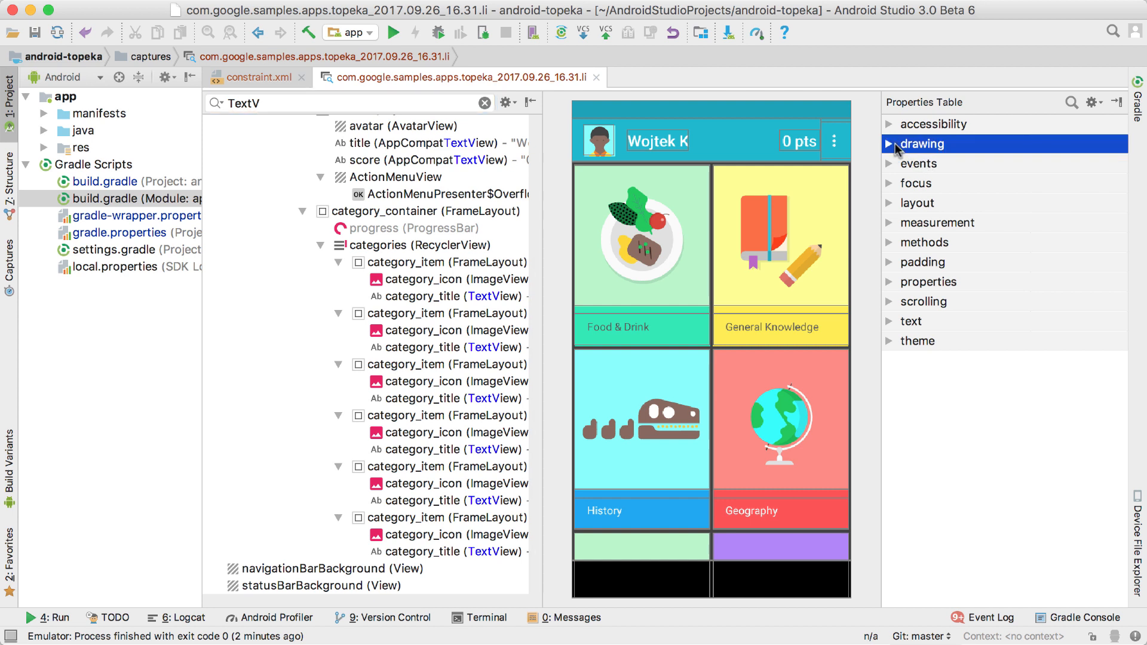
{"action": "left_click", "coordinate": [888, 144]}
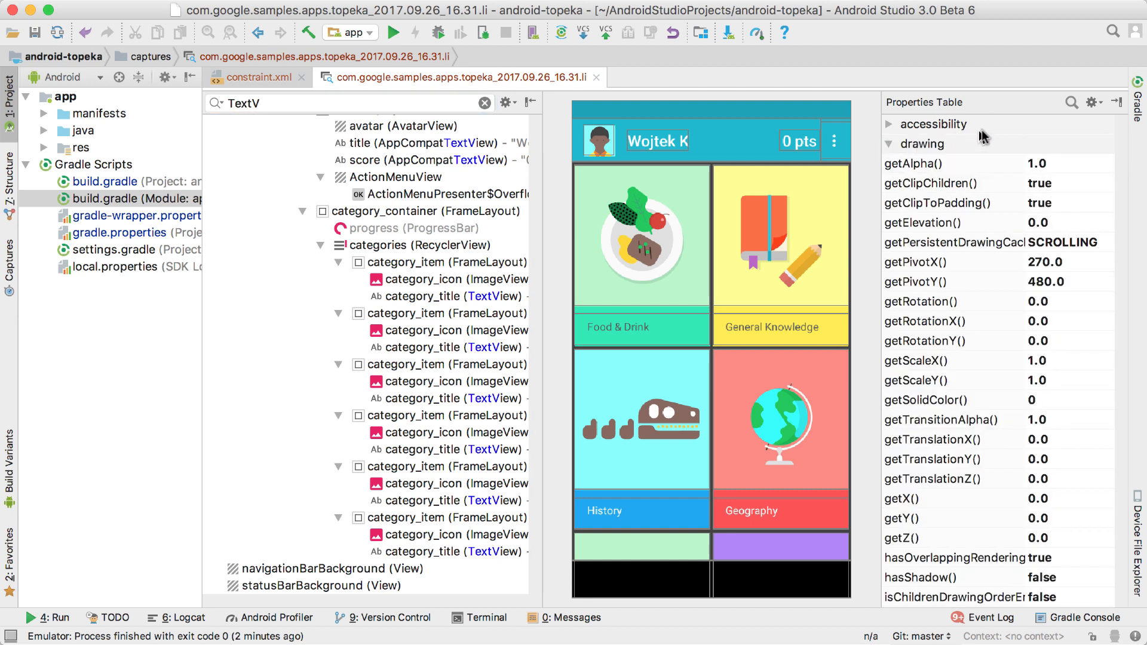
{"action": "left_click", "coordinate": [1071, 102]}
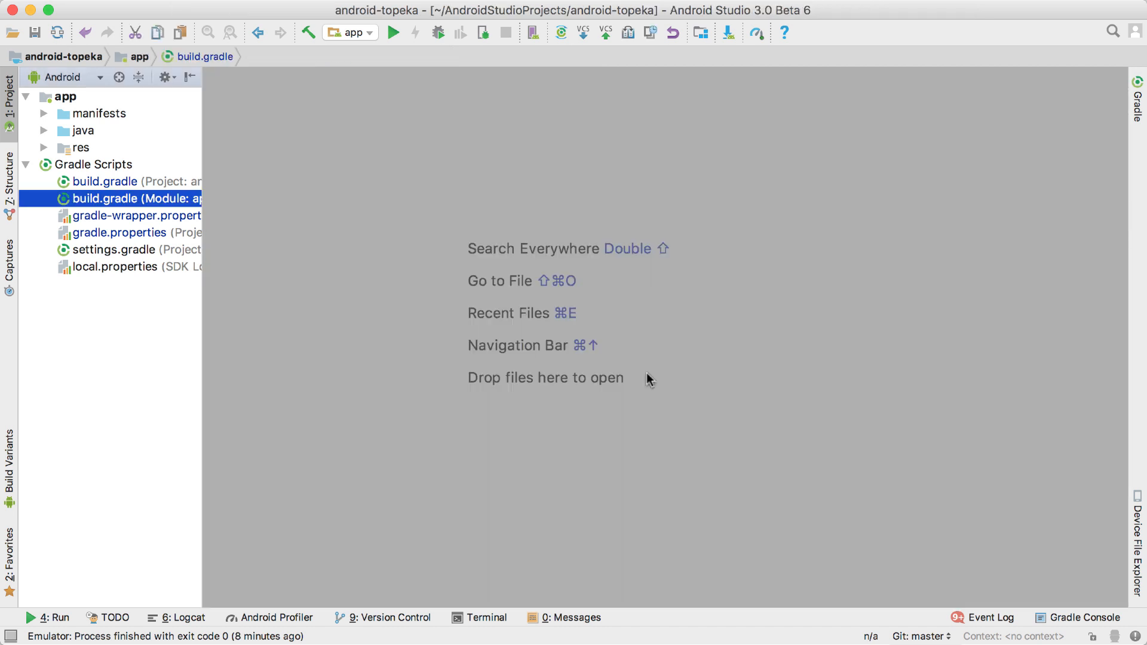
{"action": "mouse_move", "coordinate": [1119, 506]}
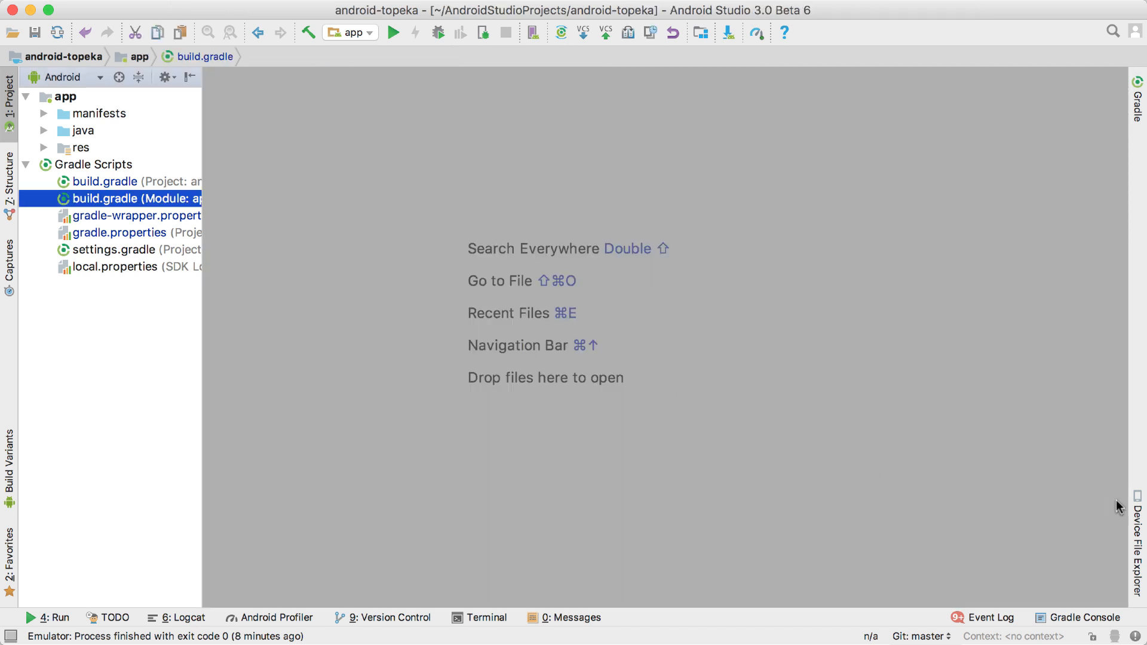
Open Device File Explorer and expand the emulator's data and data/data folders
{"action": "left_click", "coordinate": [1137, 545]}
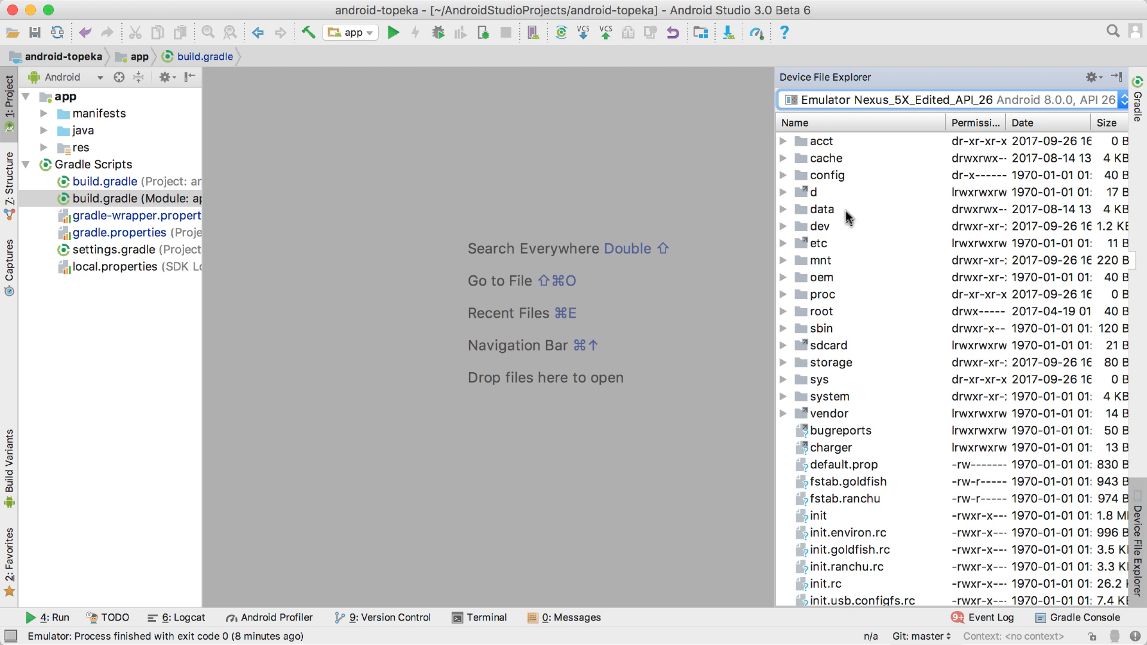
{"action": "left_click", "coordinate": [783, 209]}
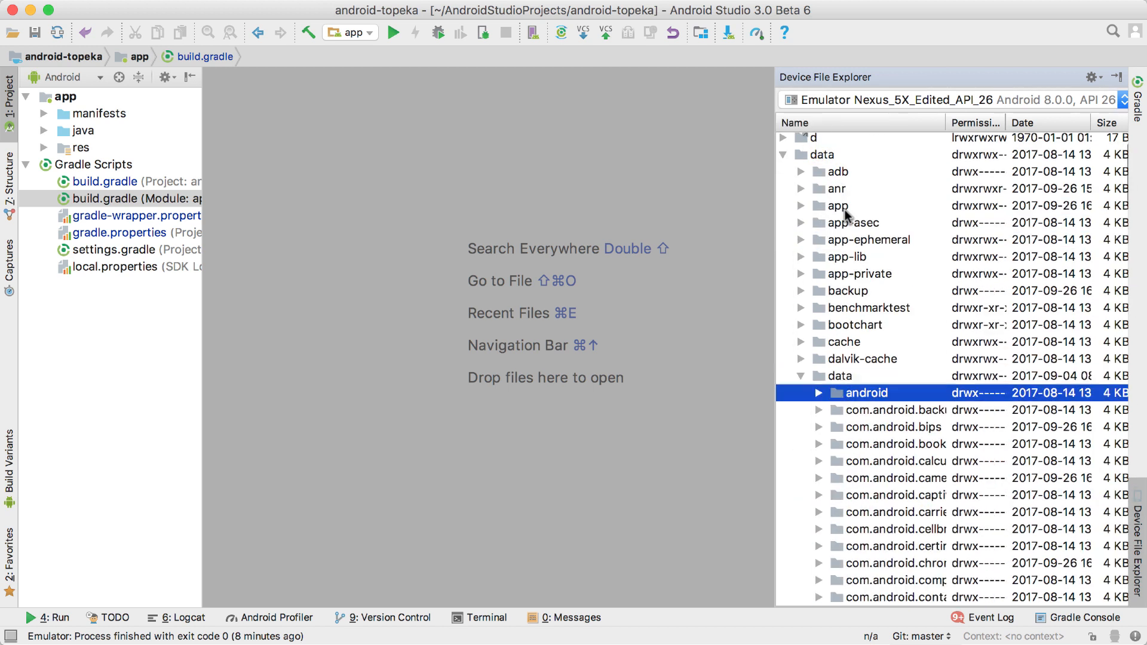
{"action": "left_click", "coordinate": [893, 426]}
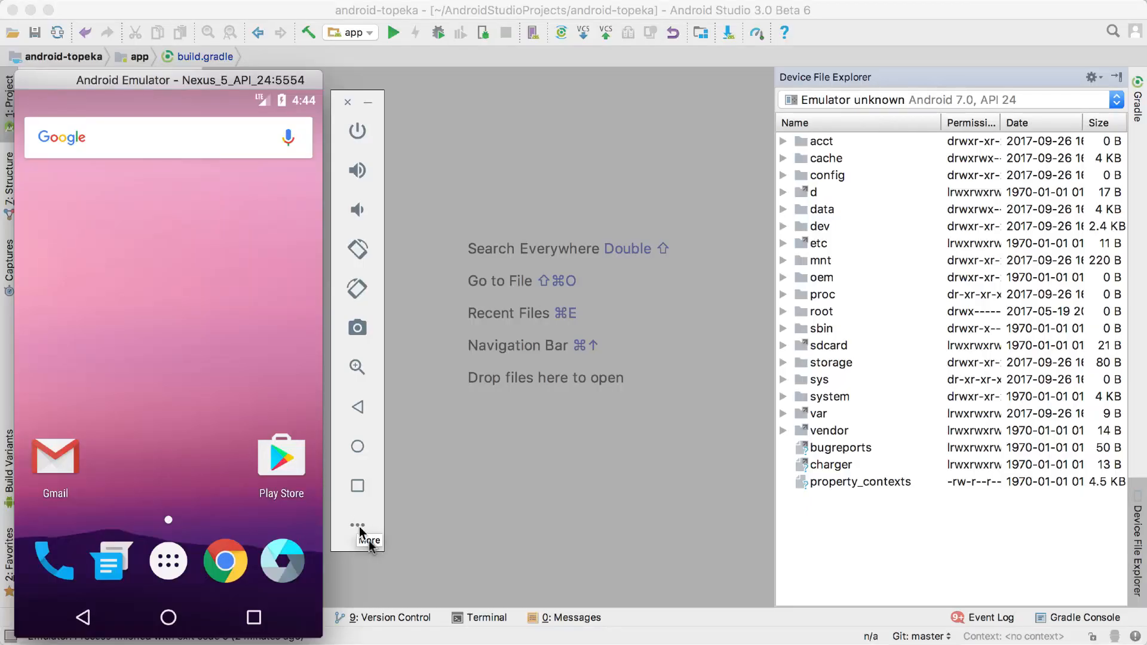
Open the emulator's extended controls, view the Proxy settings, then start a bug report
{"action": "left_click", "coordinate": [358, 530]}
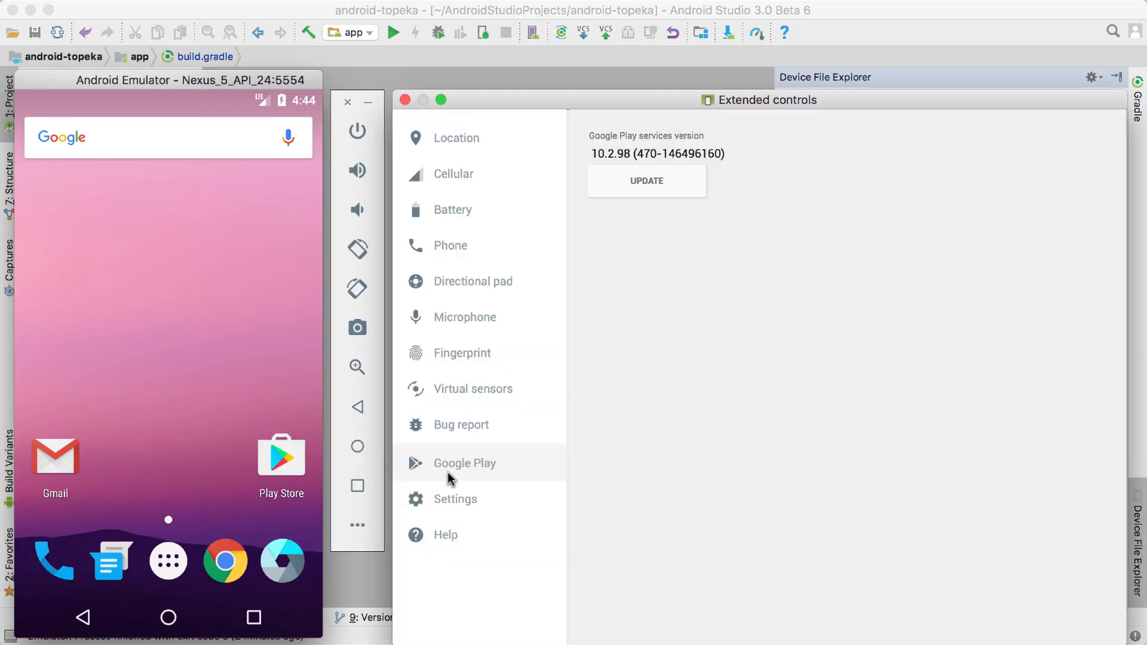
{"action": "left_click", "coordinate": [455, 499]}
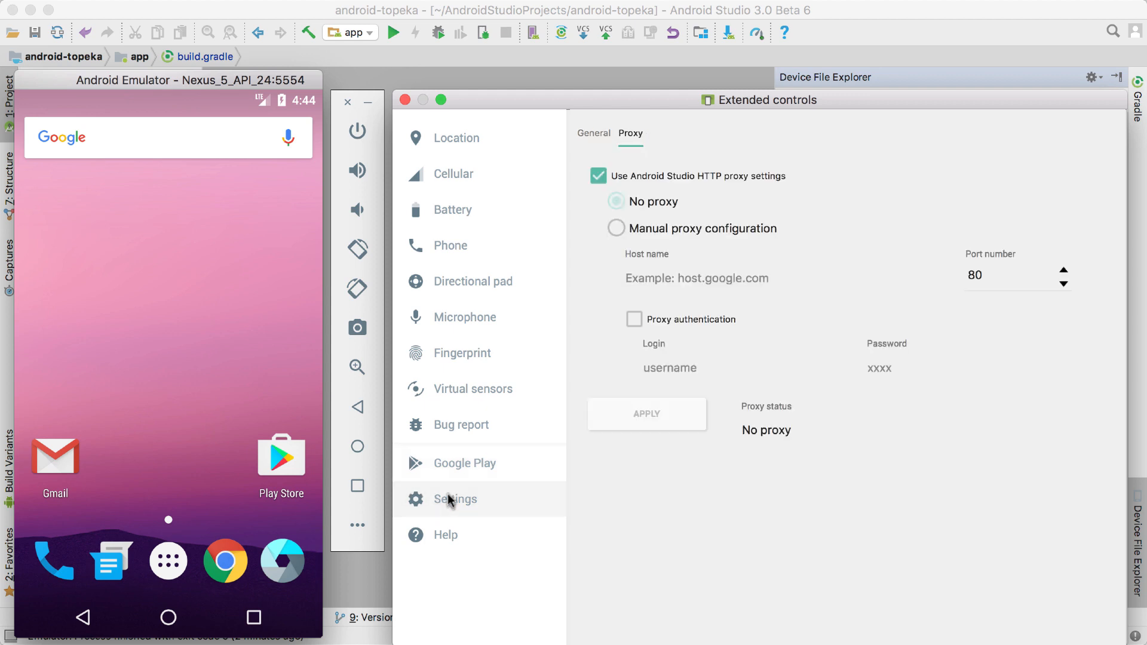
{"action": "left_click", "coordinate": [462, 424]}
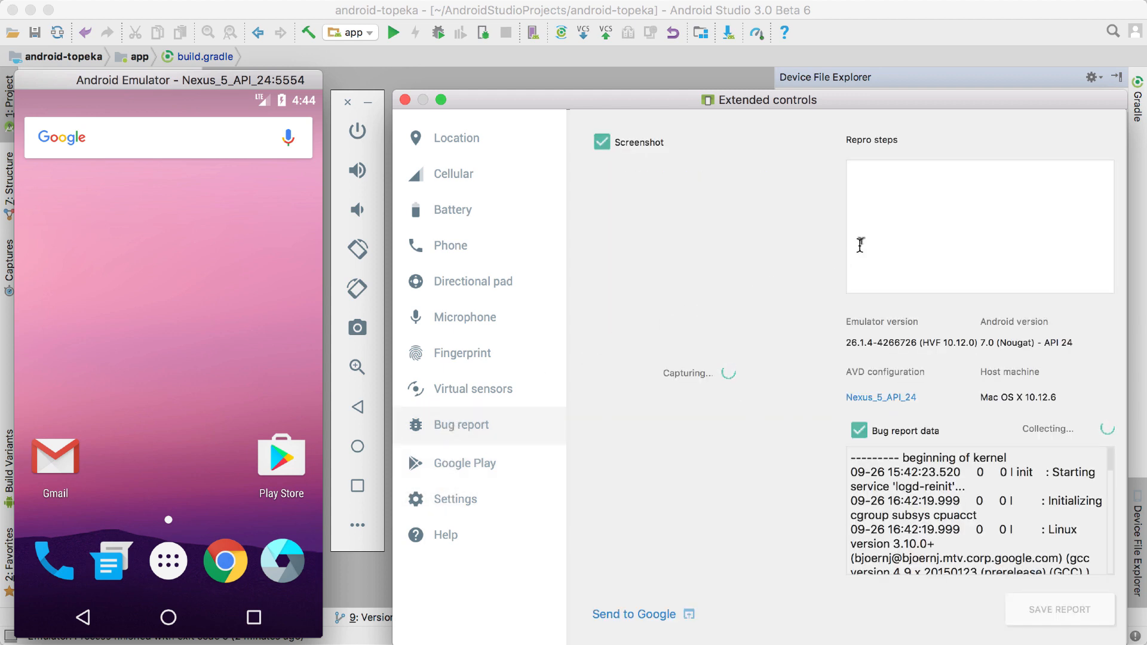